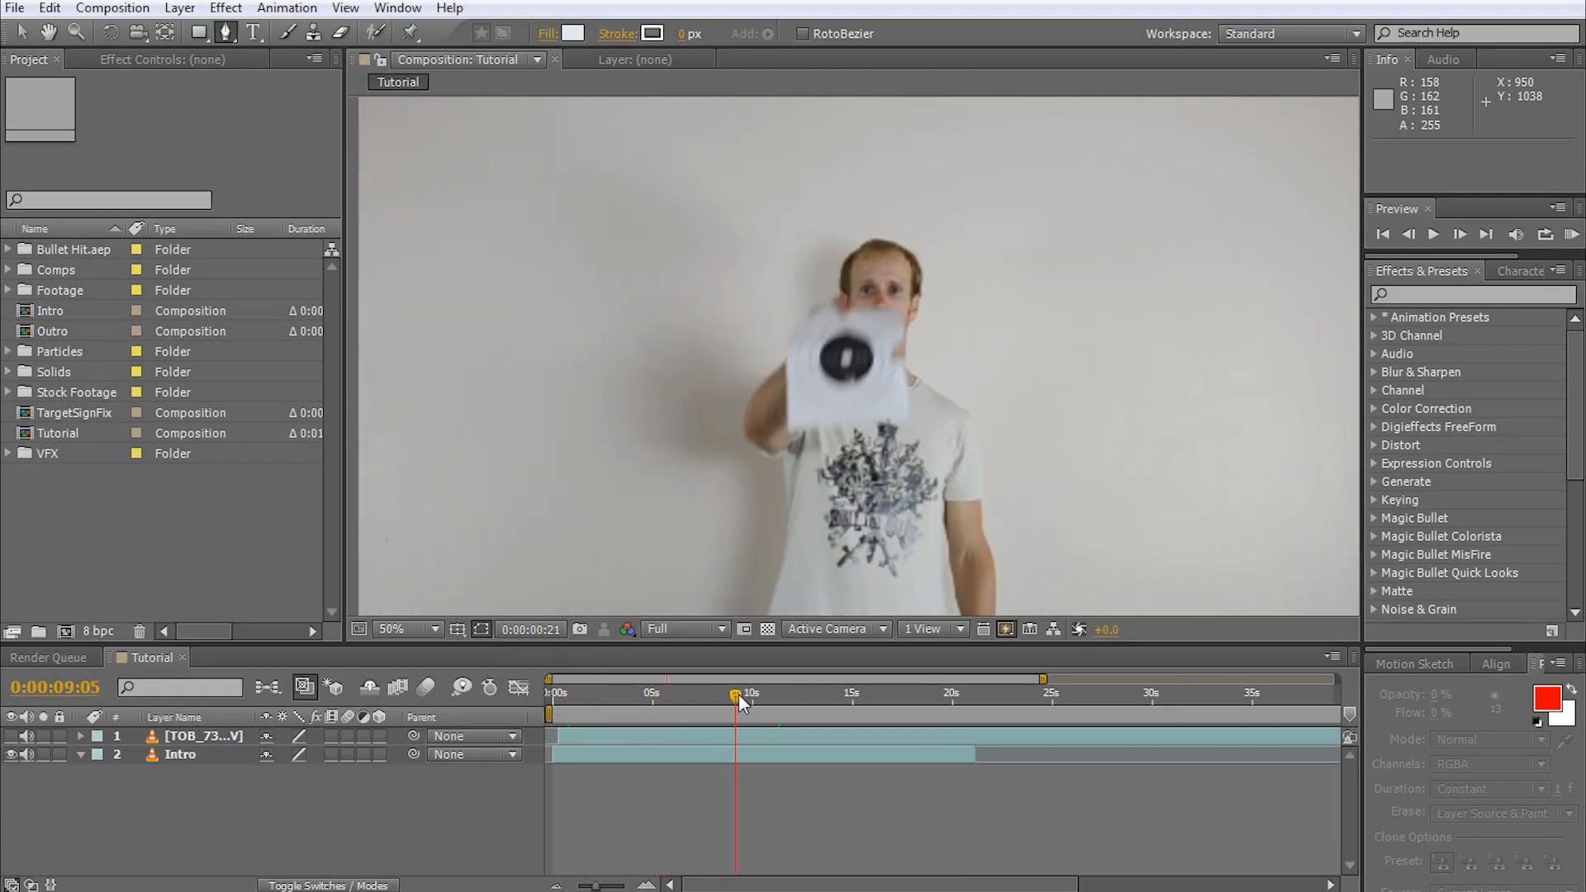
Step: Scrub to about 11:11 where the target sheet is held steady and start Save Frame As
drag(734, 696, 831, 696)
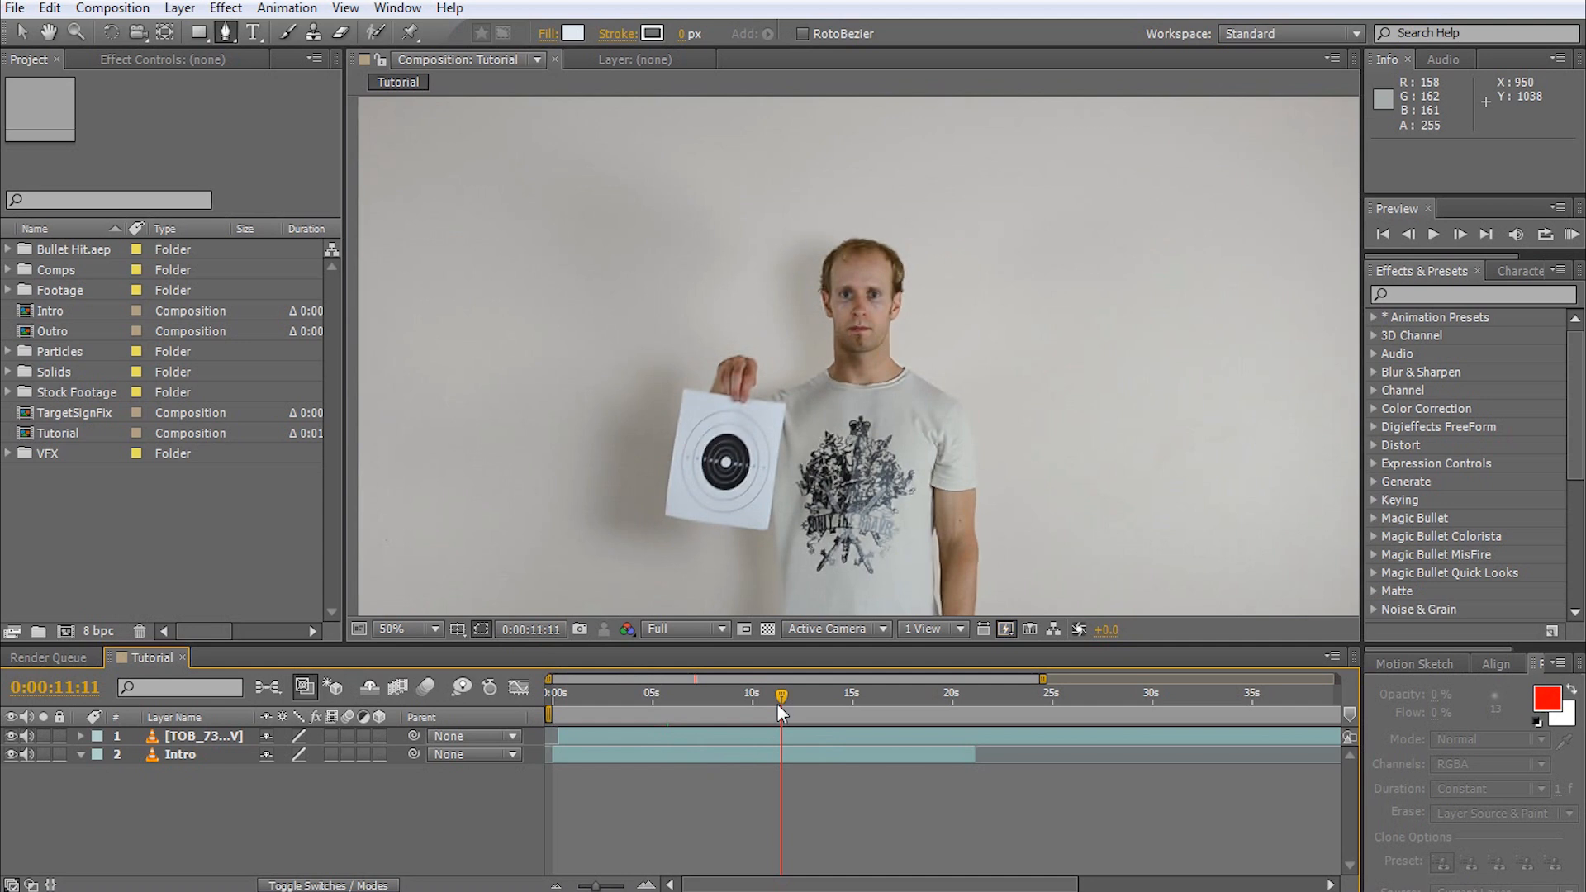
click(112, 8)
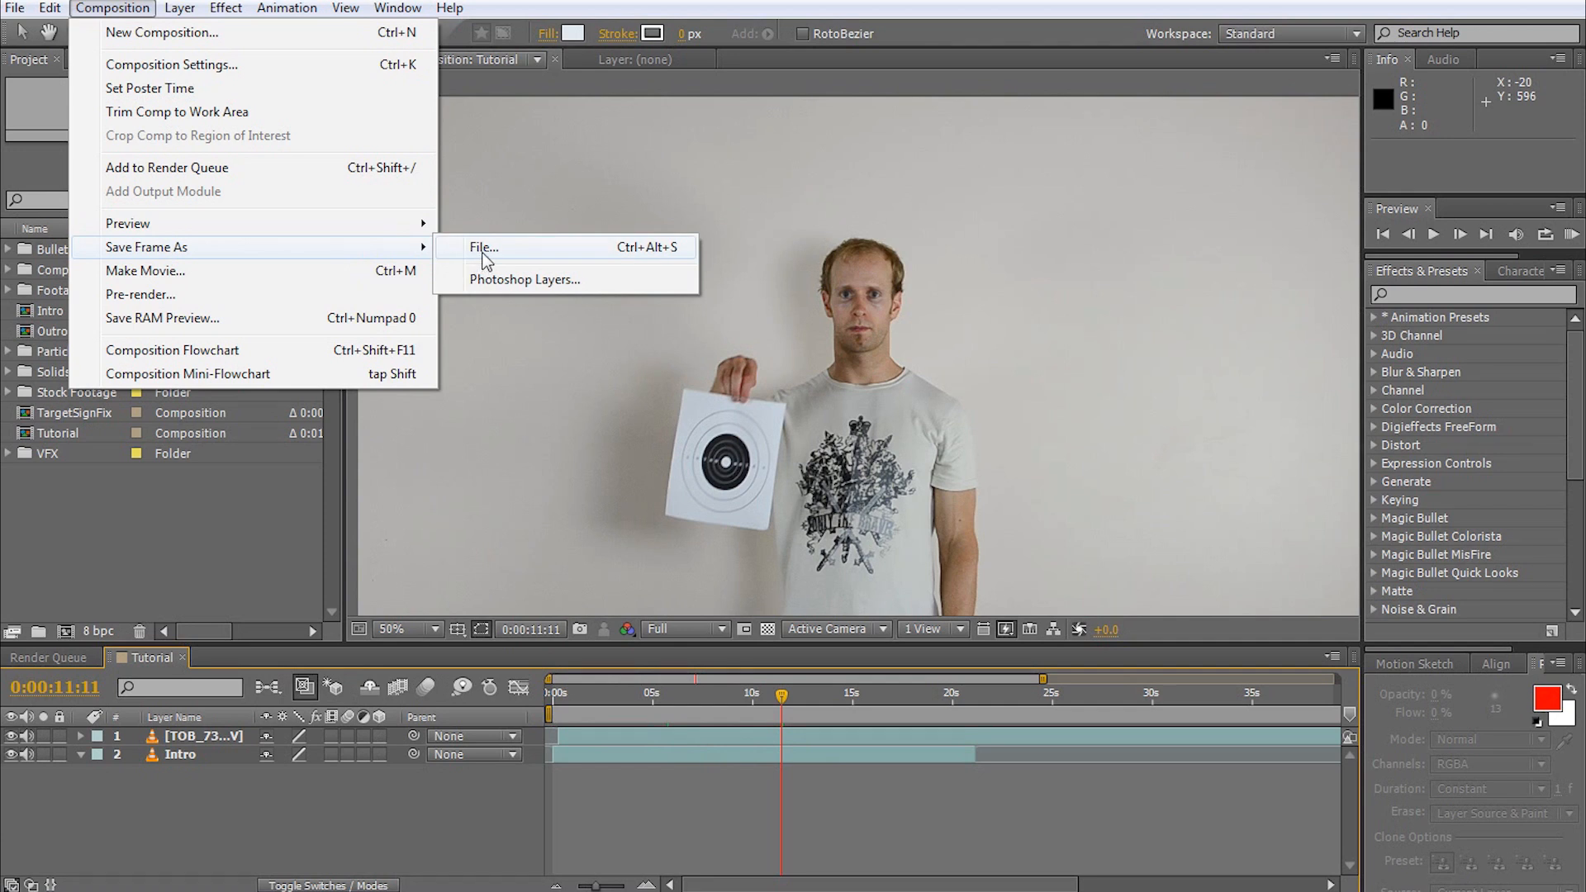
Step: Save the frame as a single Photoshop file named Target with default render settings and render it
click(483, 247)
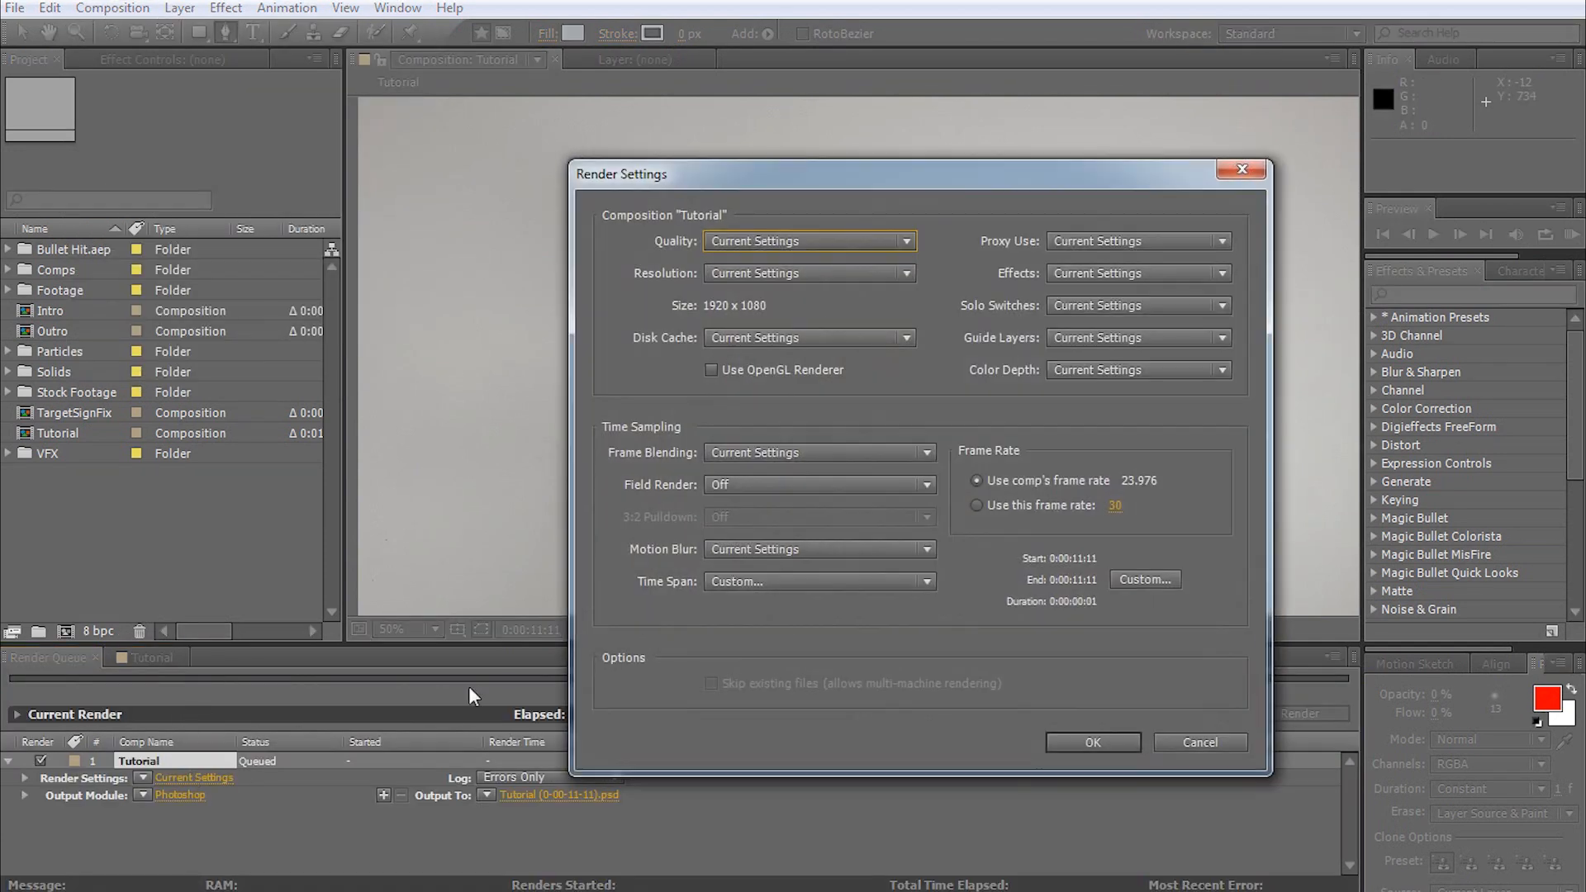
mouse_move(1049, 684)
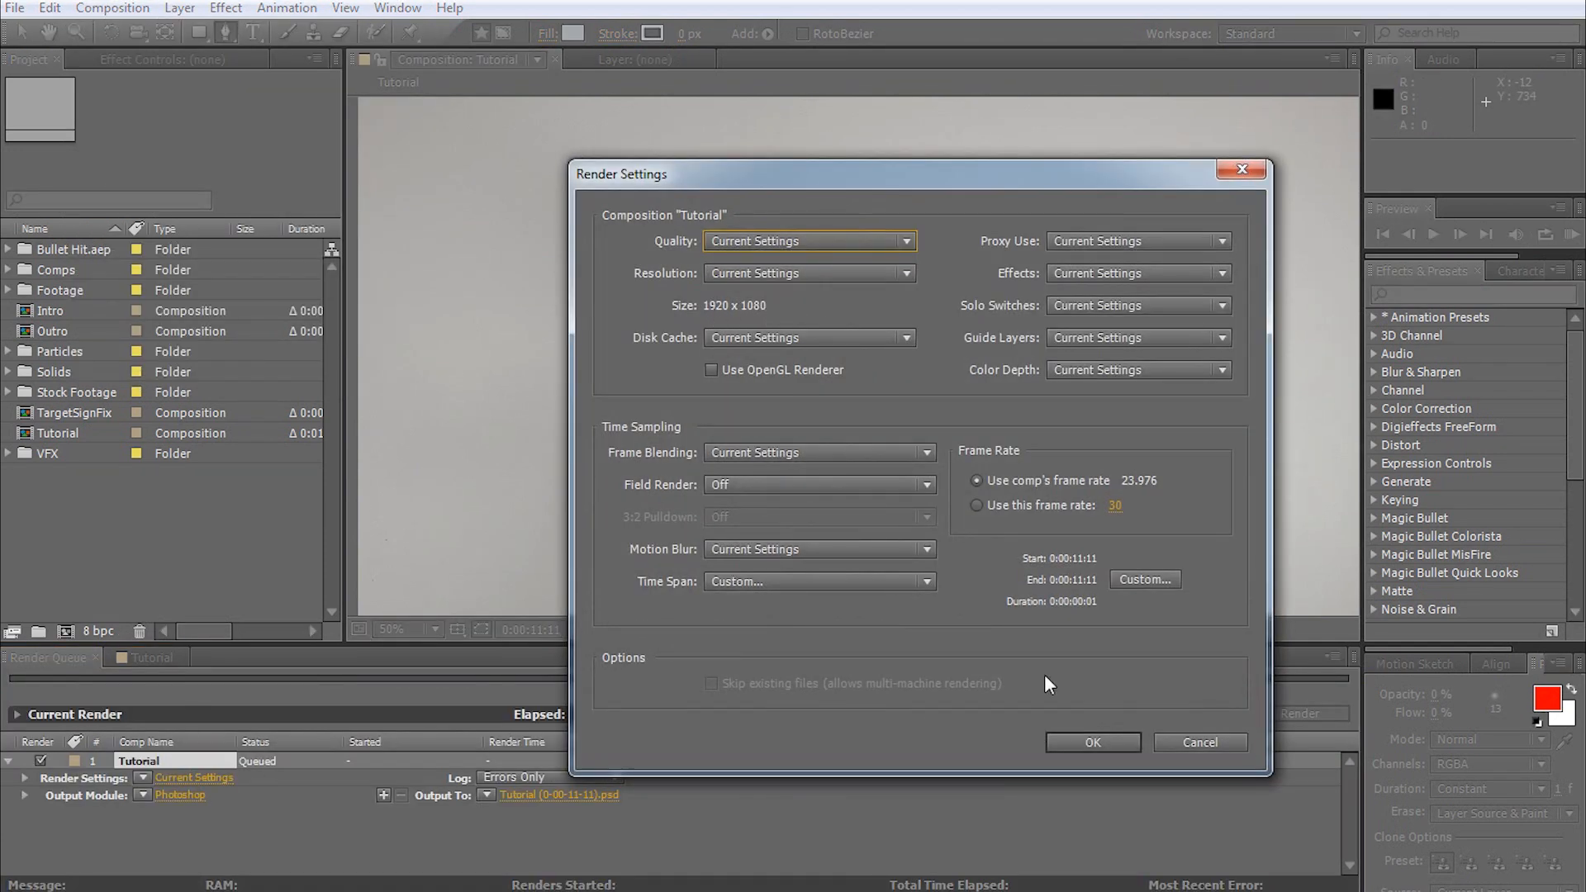
click(1093, 742)
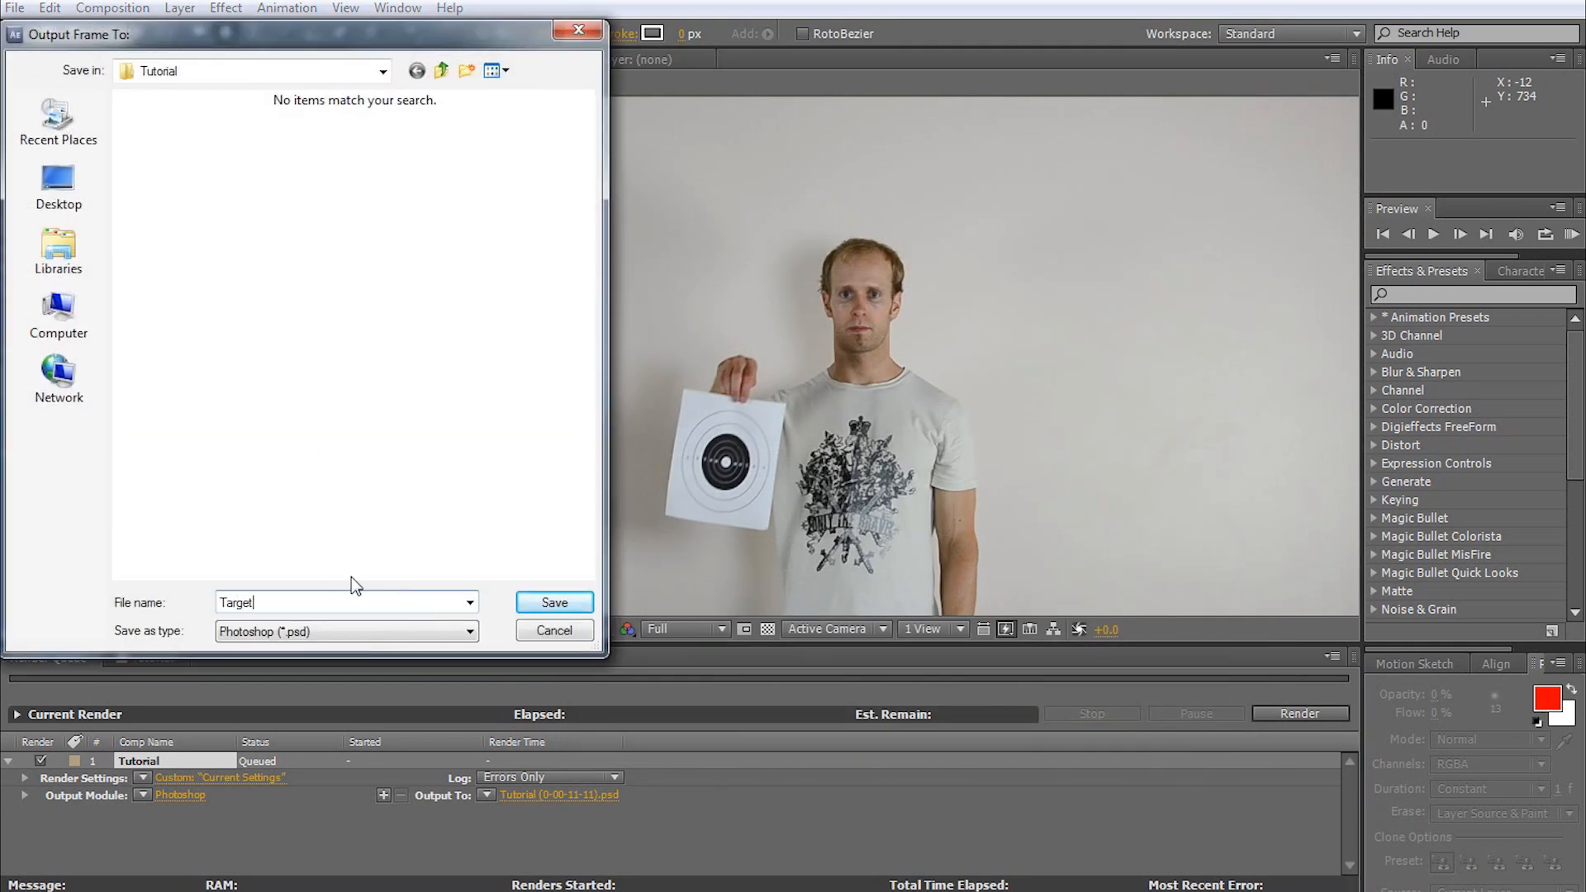
click(554, 601)
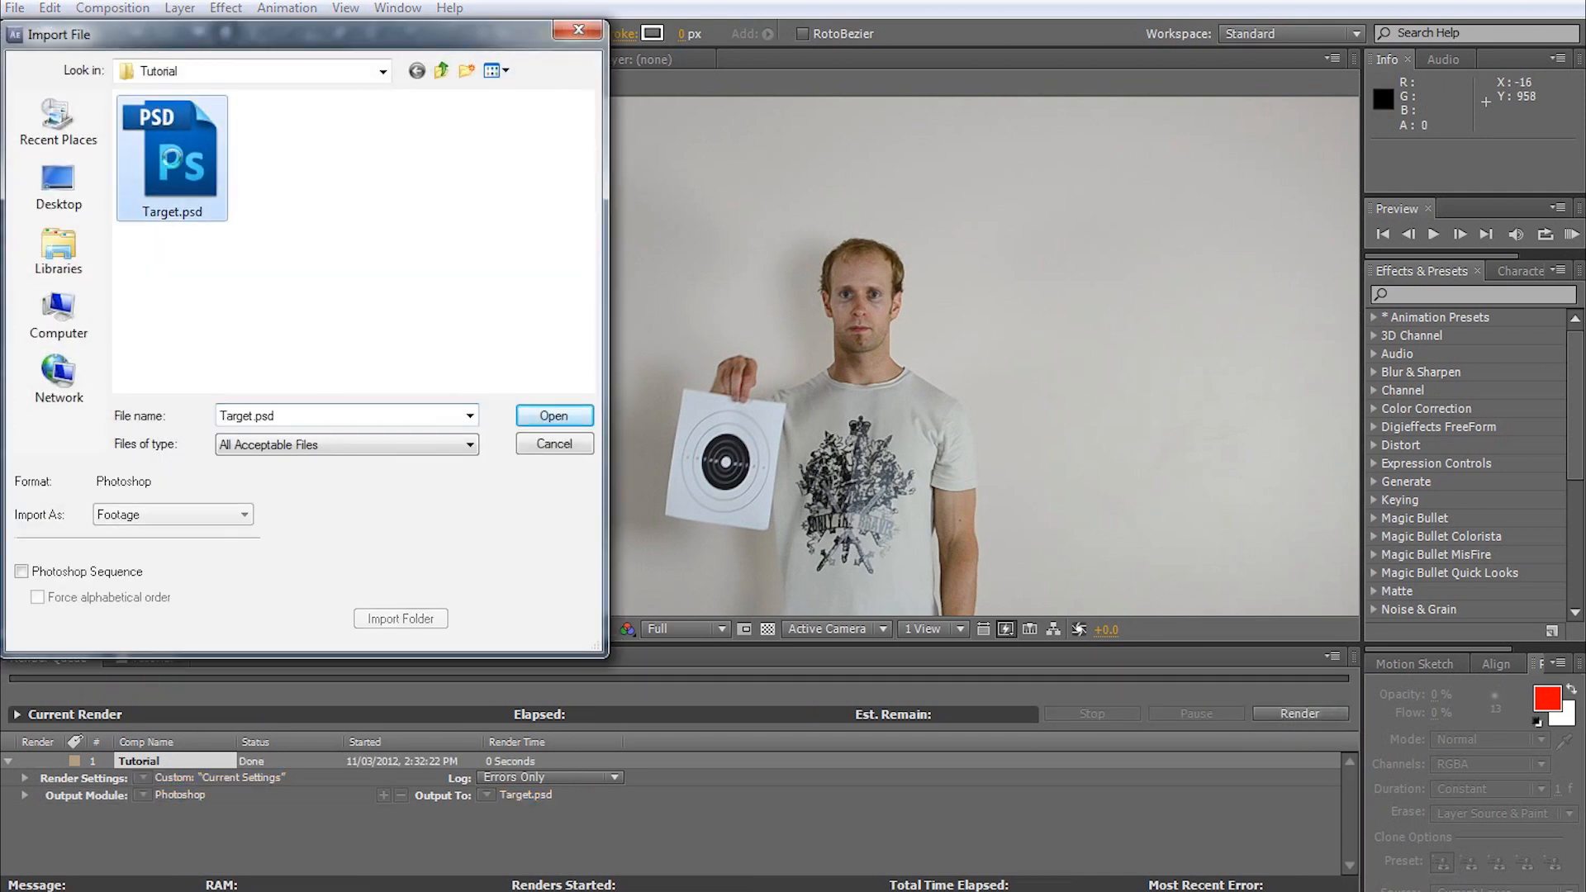
Step: Import Target.psd and place it as the top layer of the Tutorial composition
click(554, 416)
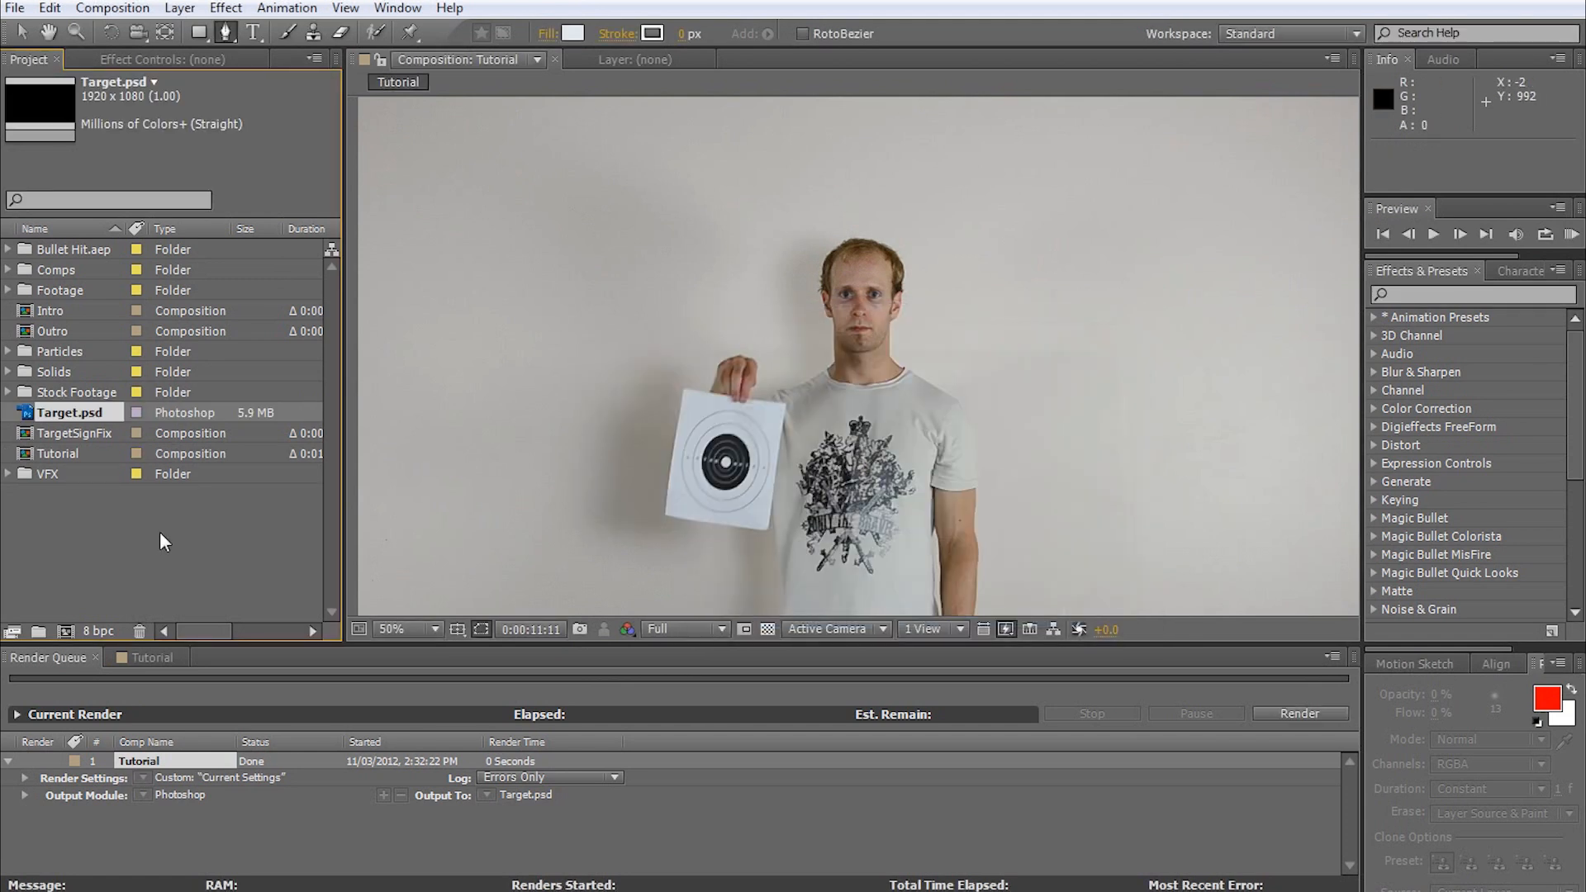
click(149, 656)
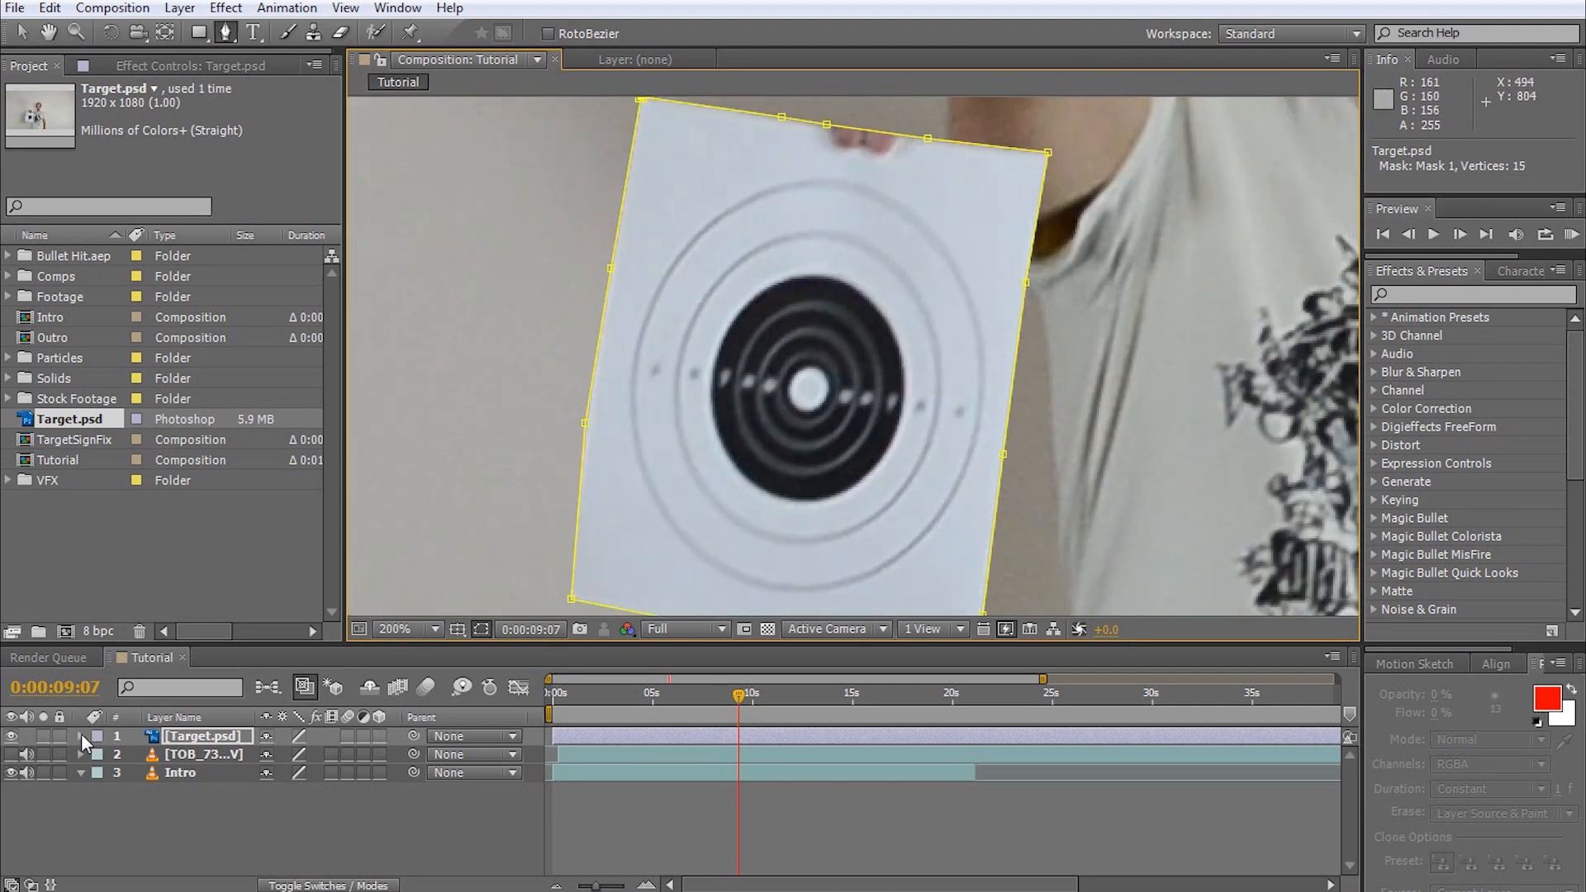
Step: Feather Mask 1 around the paper by 8 px and draw Mask 2 around the fingers
click(81, 737)
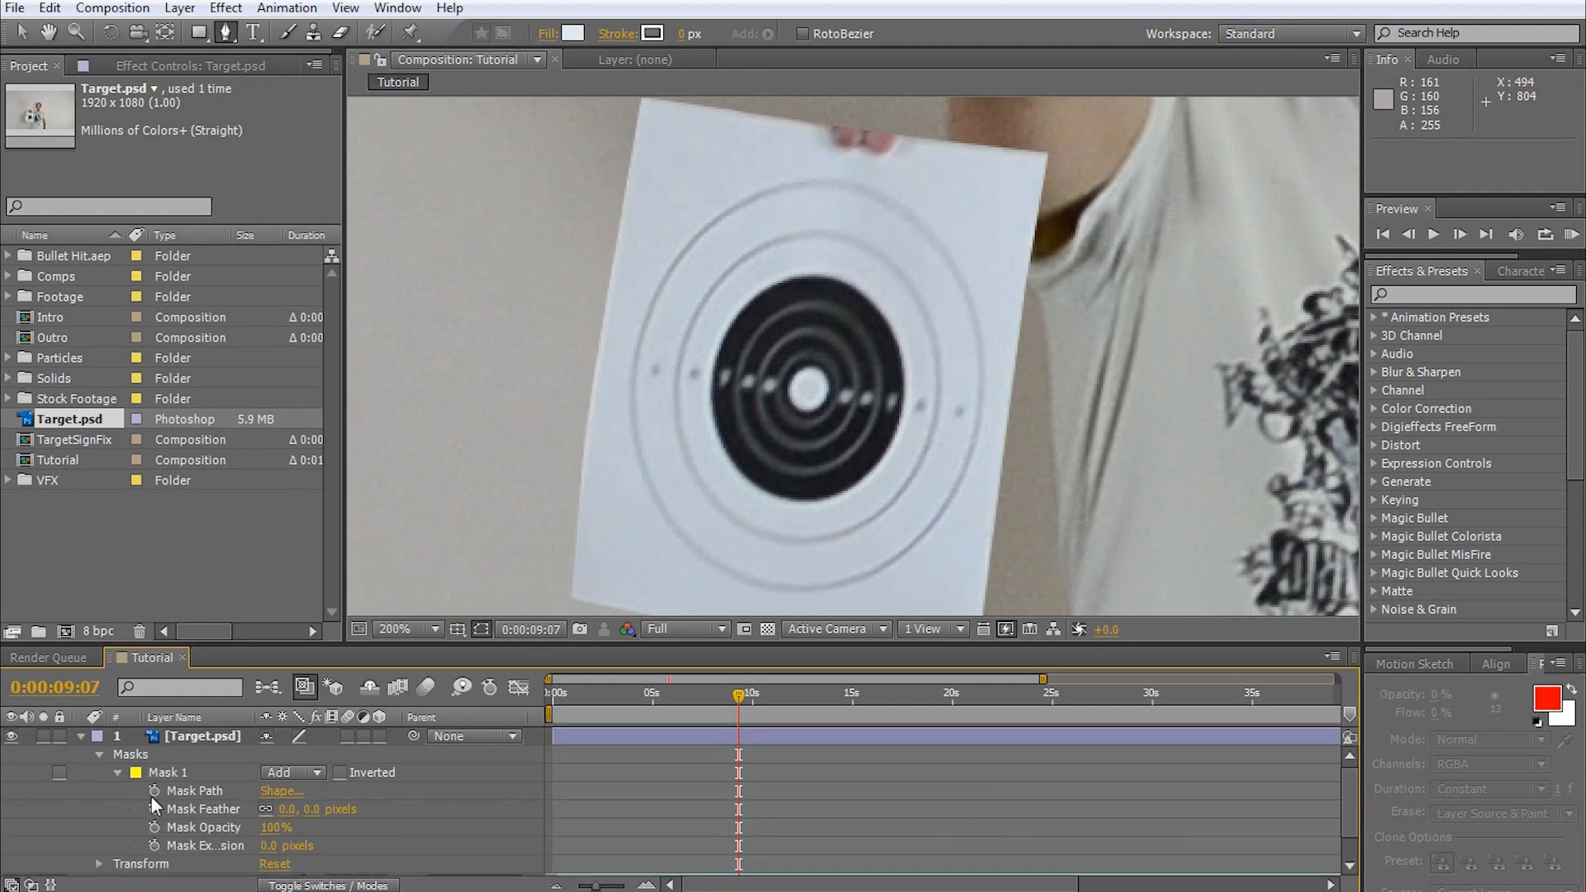
double_click(297, 808)
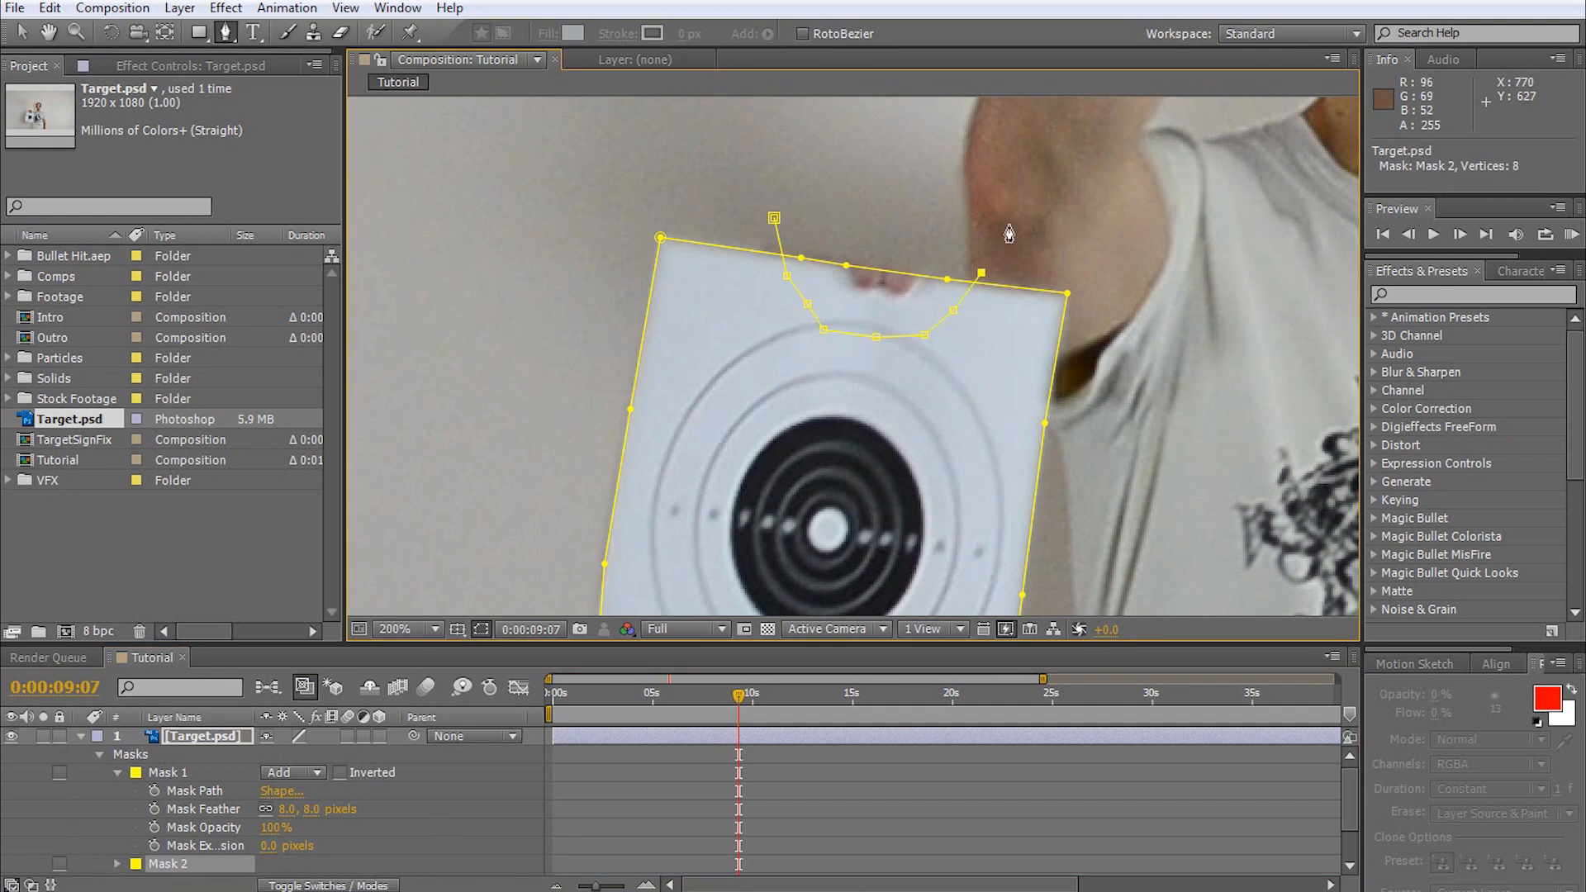
click(319, 747)
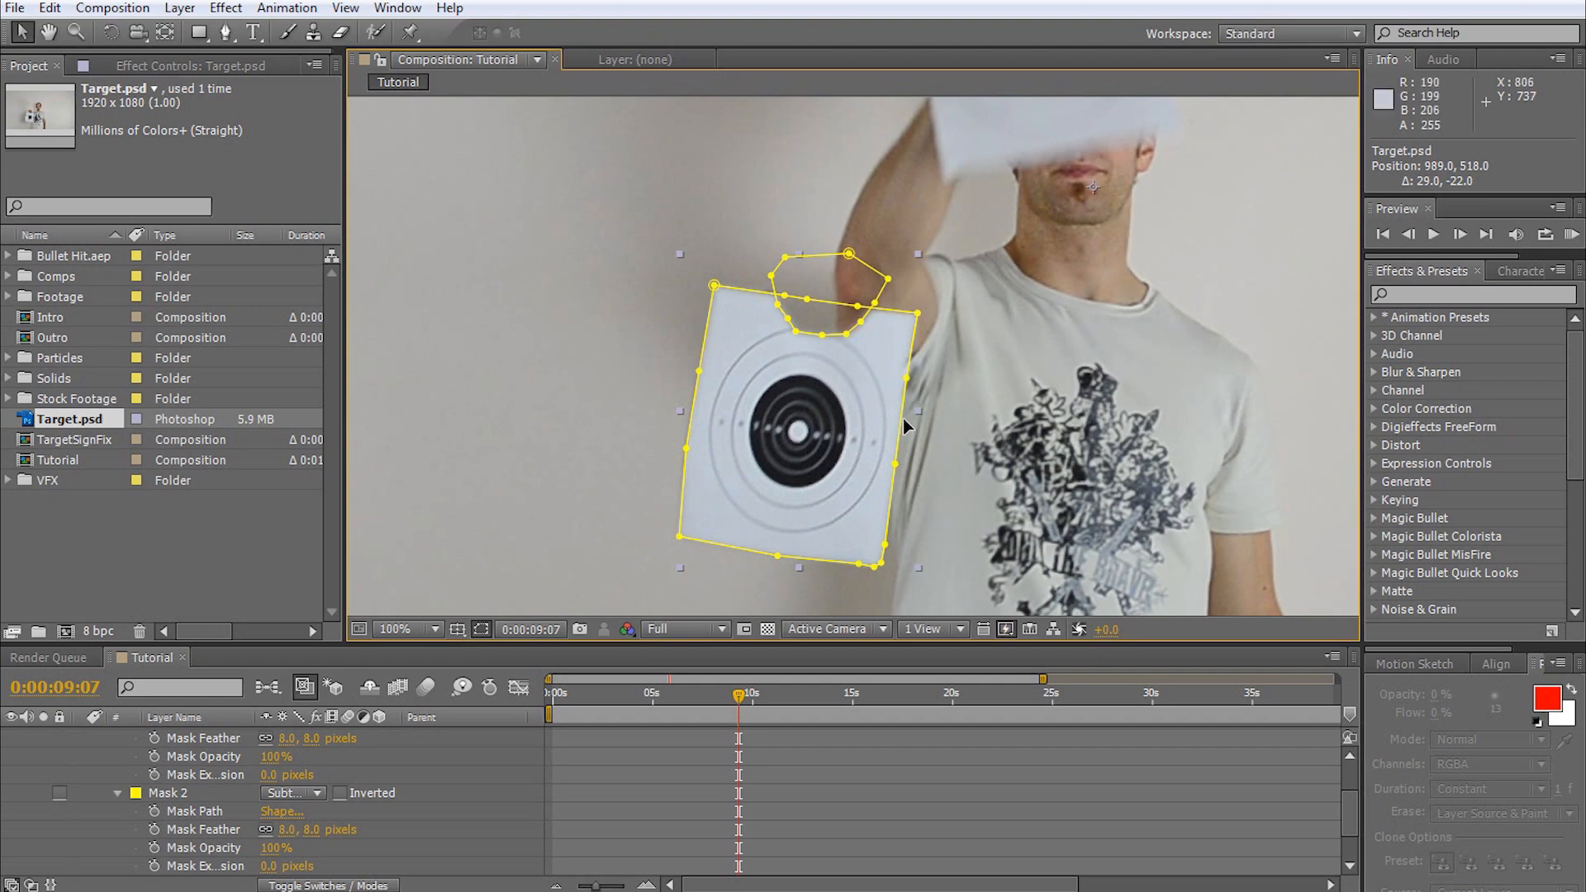
Step: Set Mask 2 to Subtract, then move and rotate the Target overlay onto the held sheet
click(412, 628)
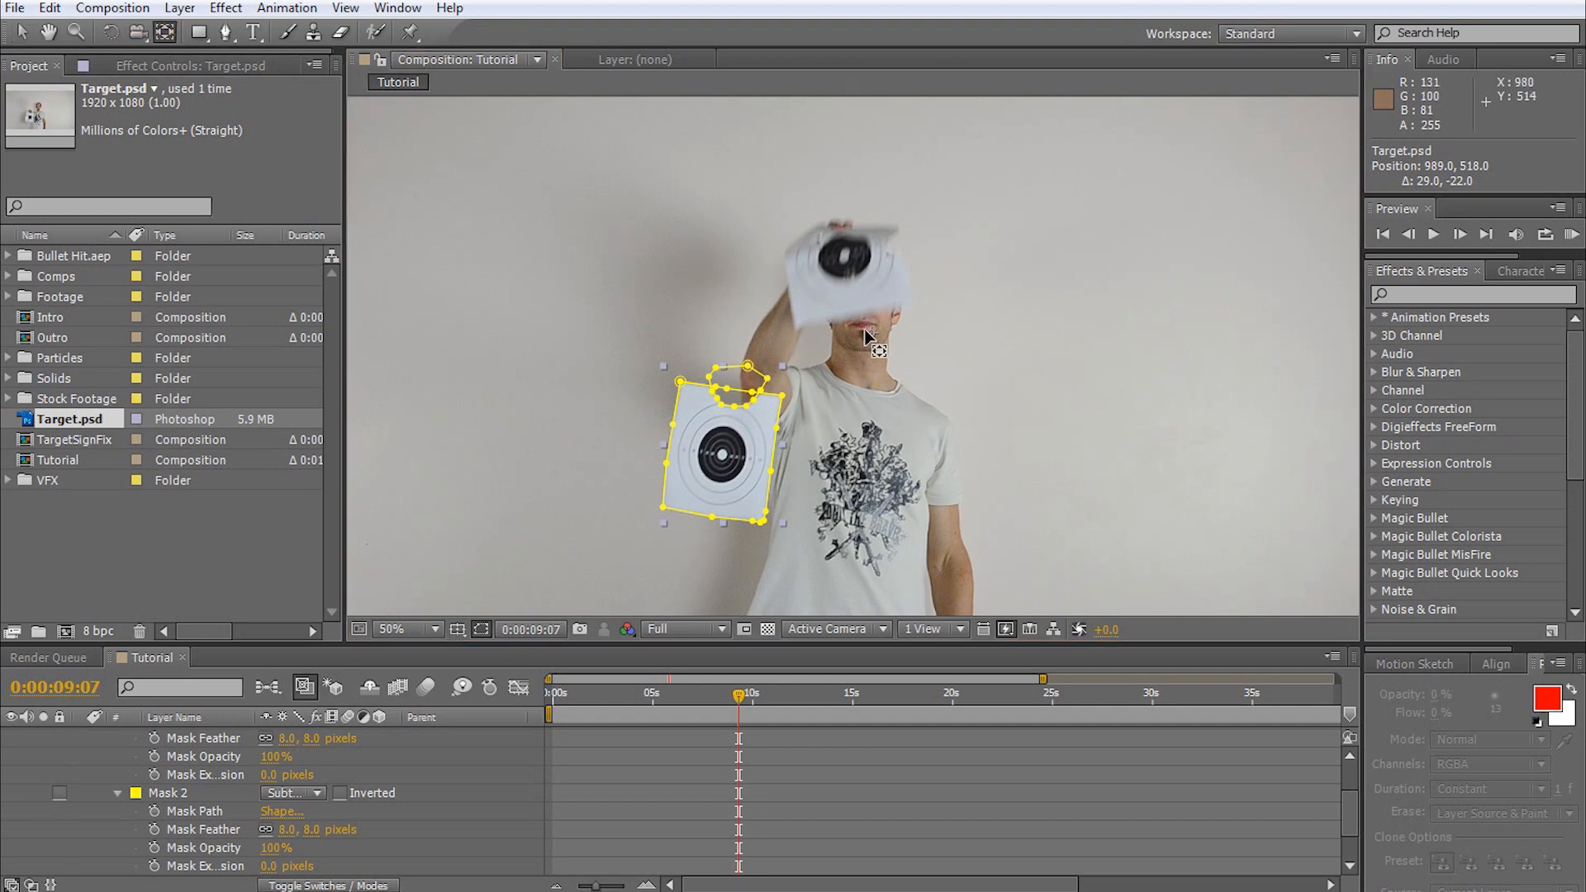
drag(867, 339, 734, 461)
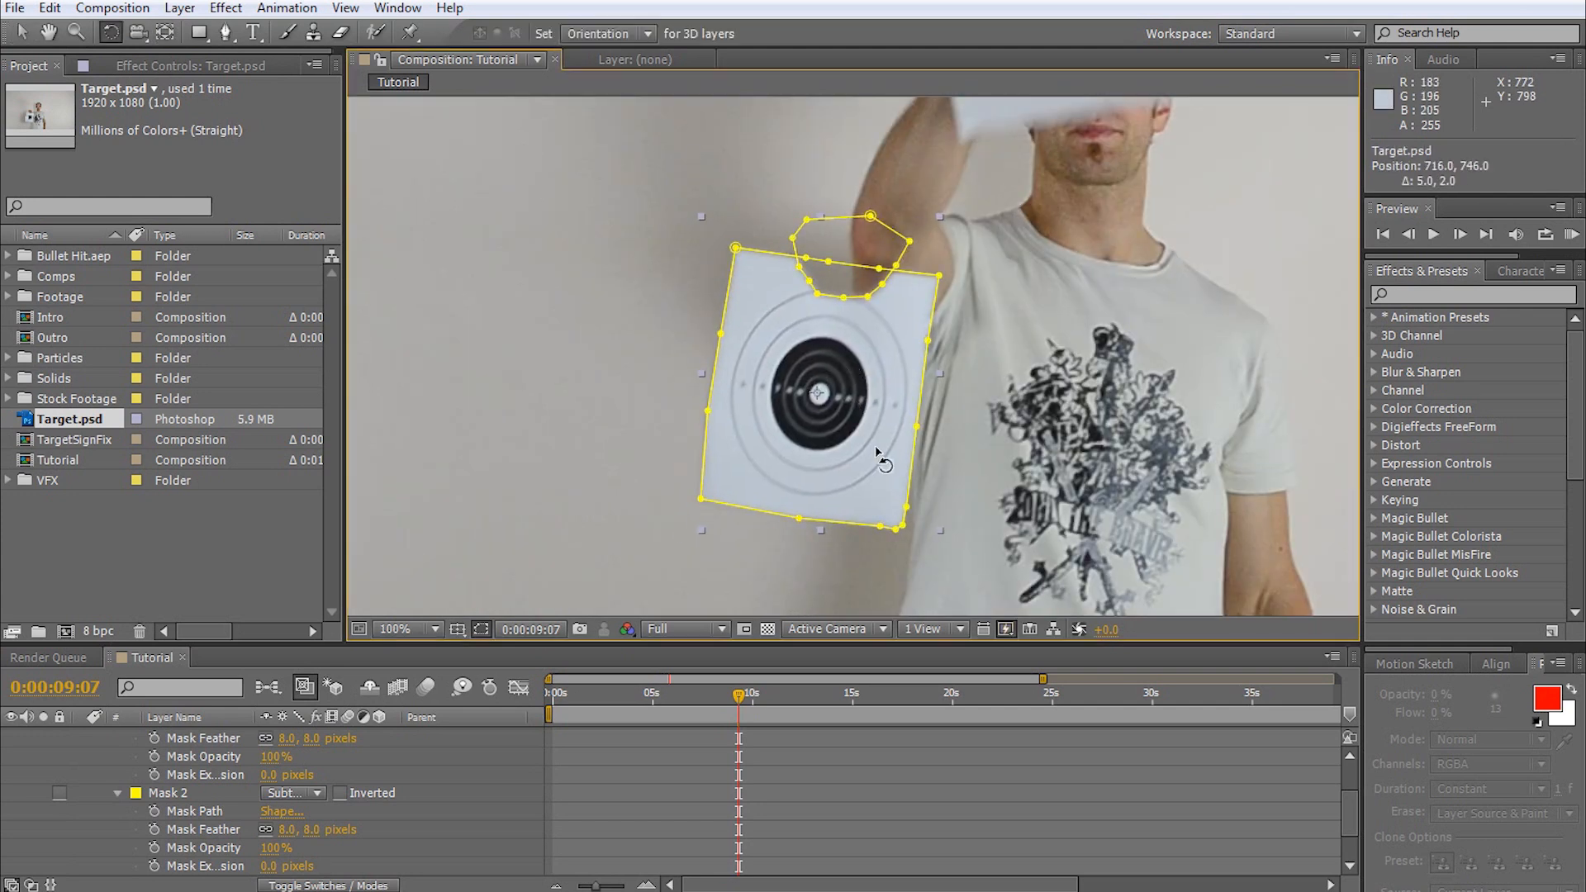
drag(876, 453, 941, 484)
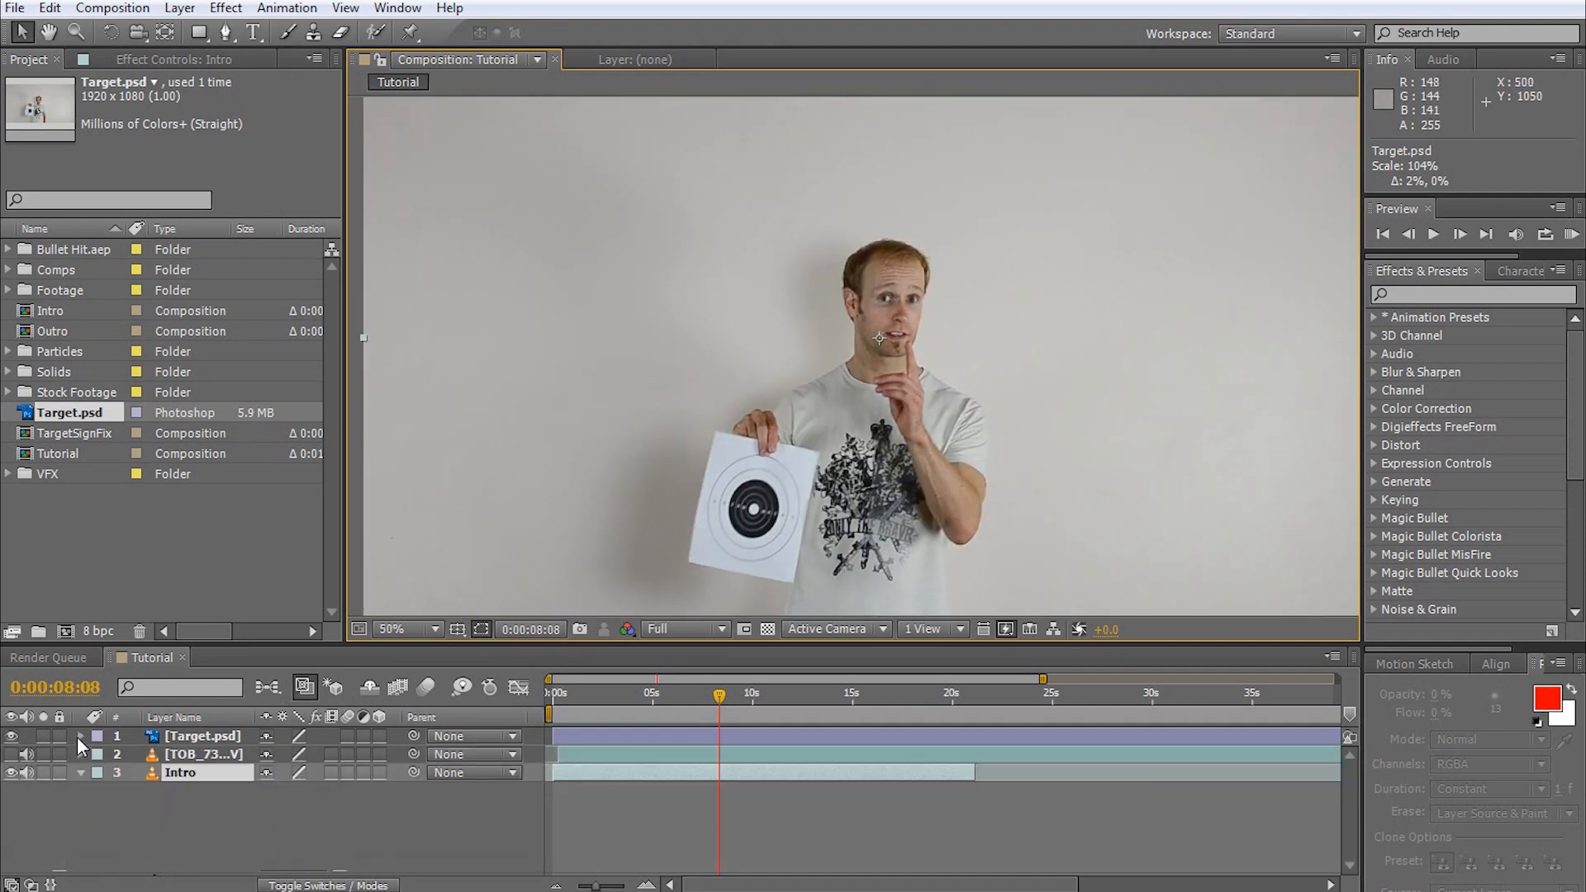
mouse_move(720, 704)
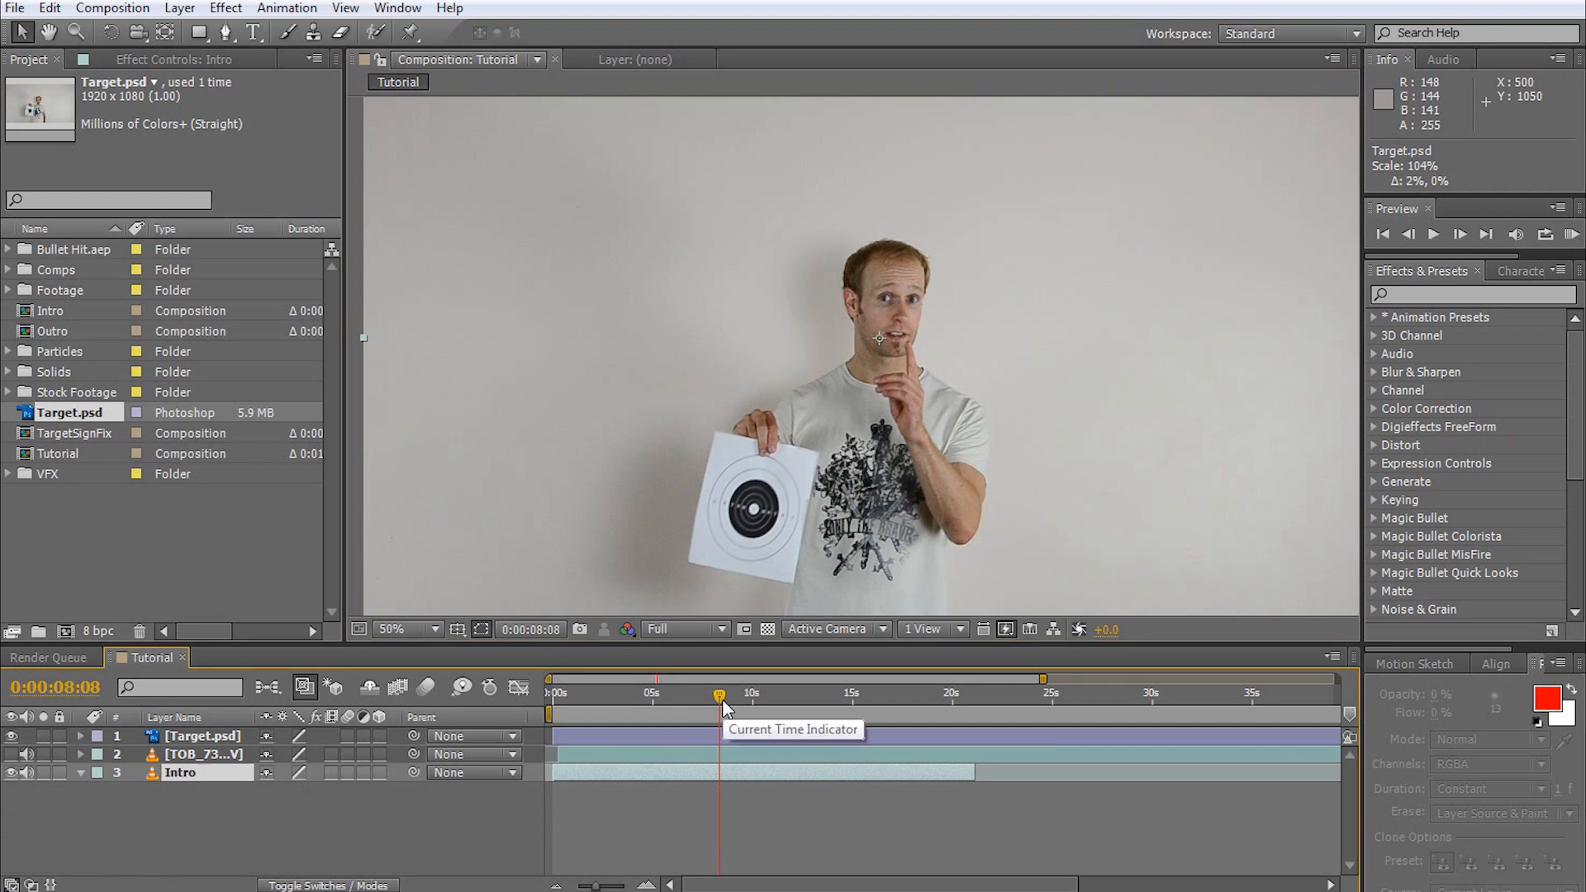
Step: Return to 0:00 and reveal the Target layer's Transform properties for Position, Scale and Rotation keyframes
drag(718, 693, 565, 692)
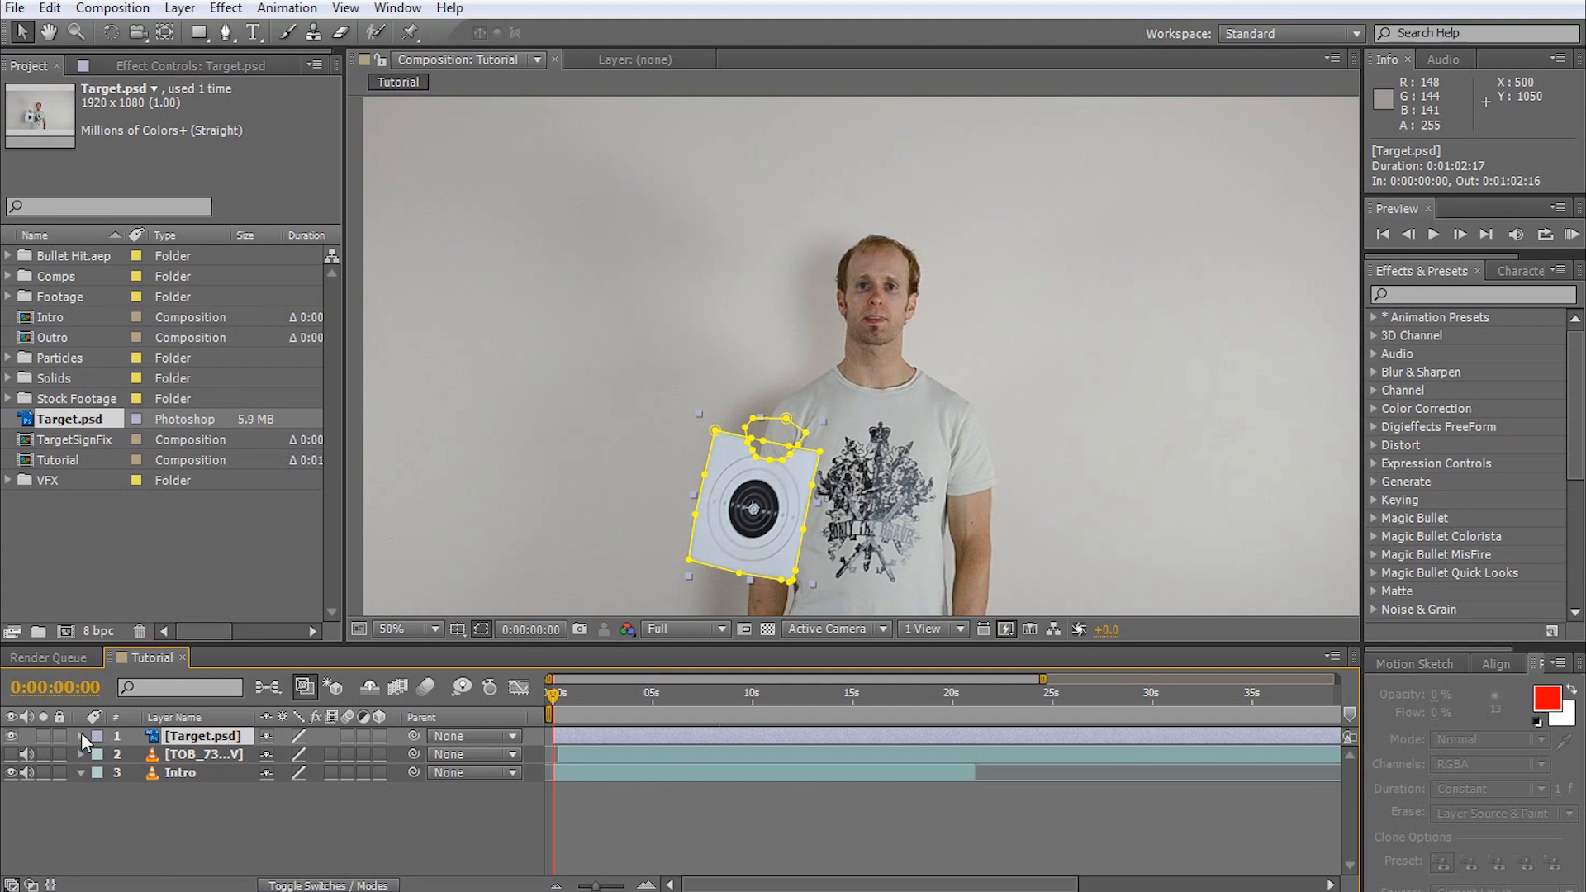
click(81, 735)
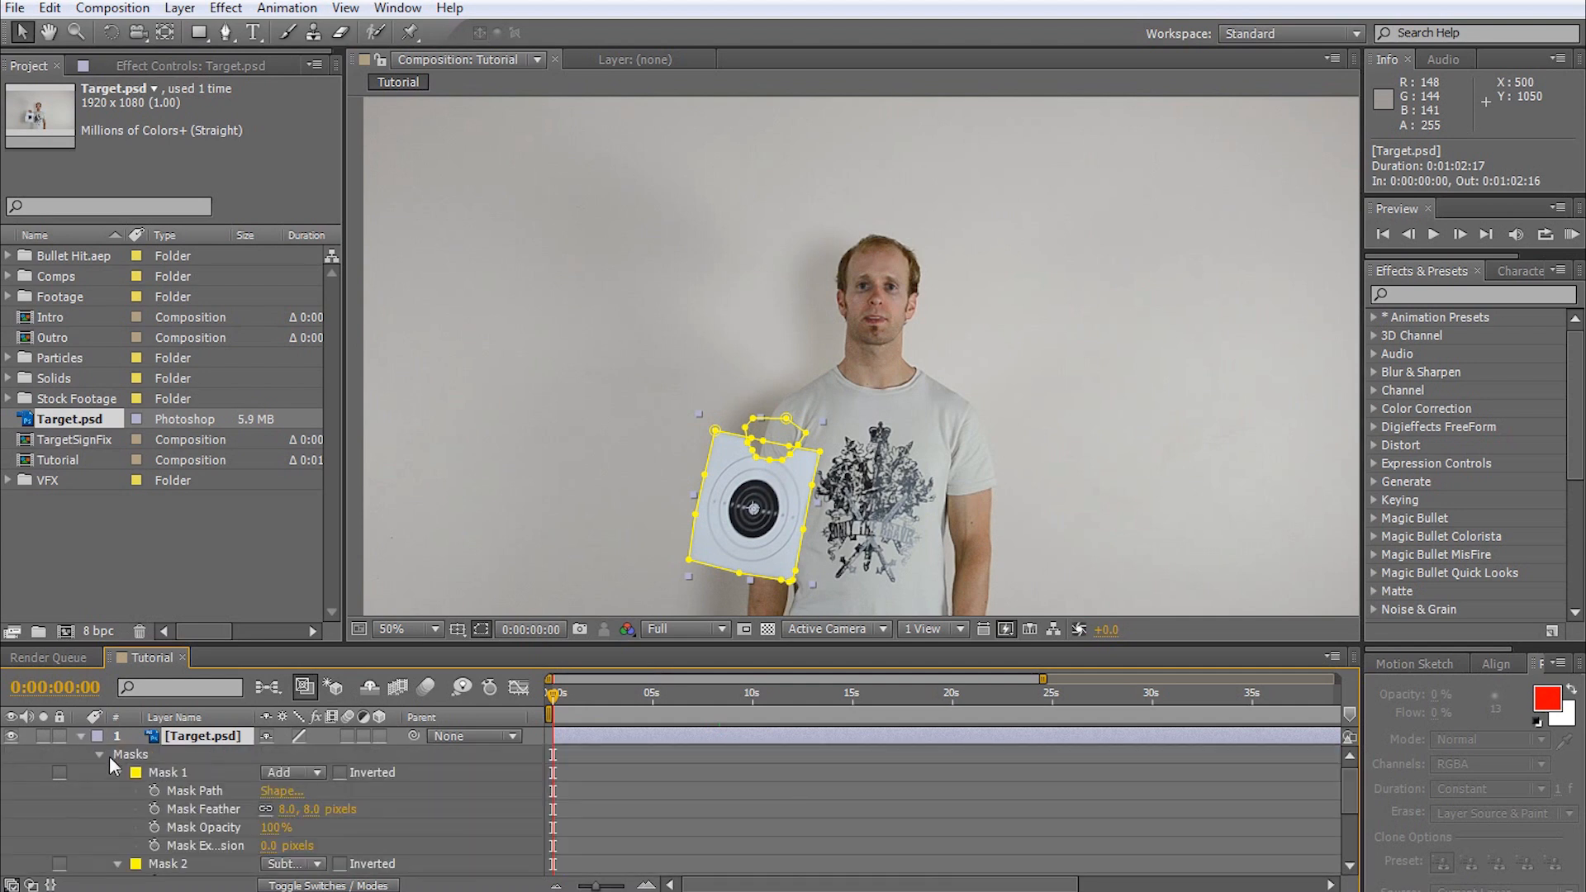
click(99, 755)
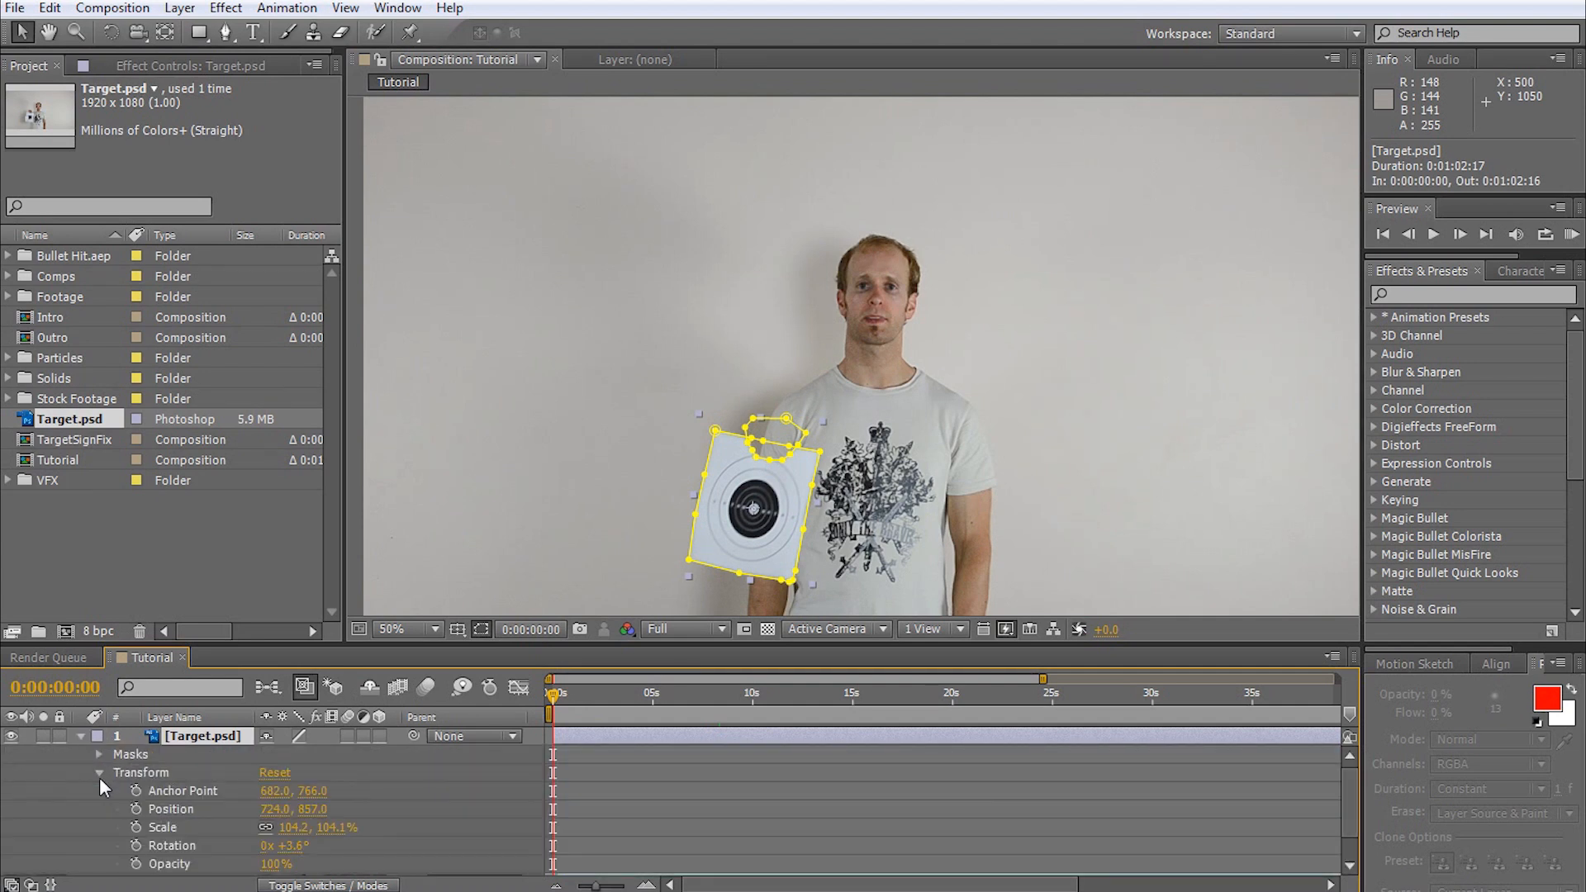
click(121, 828)
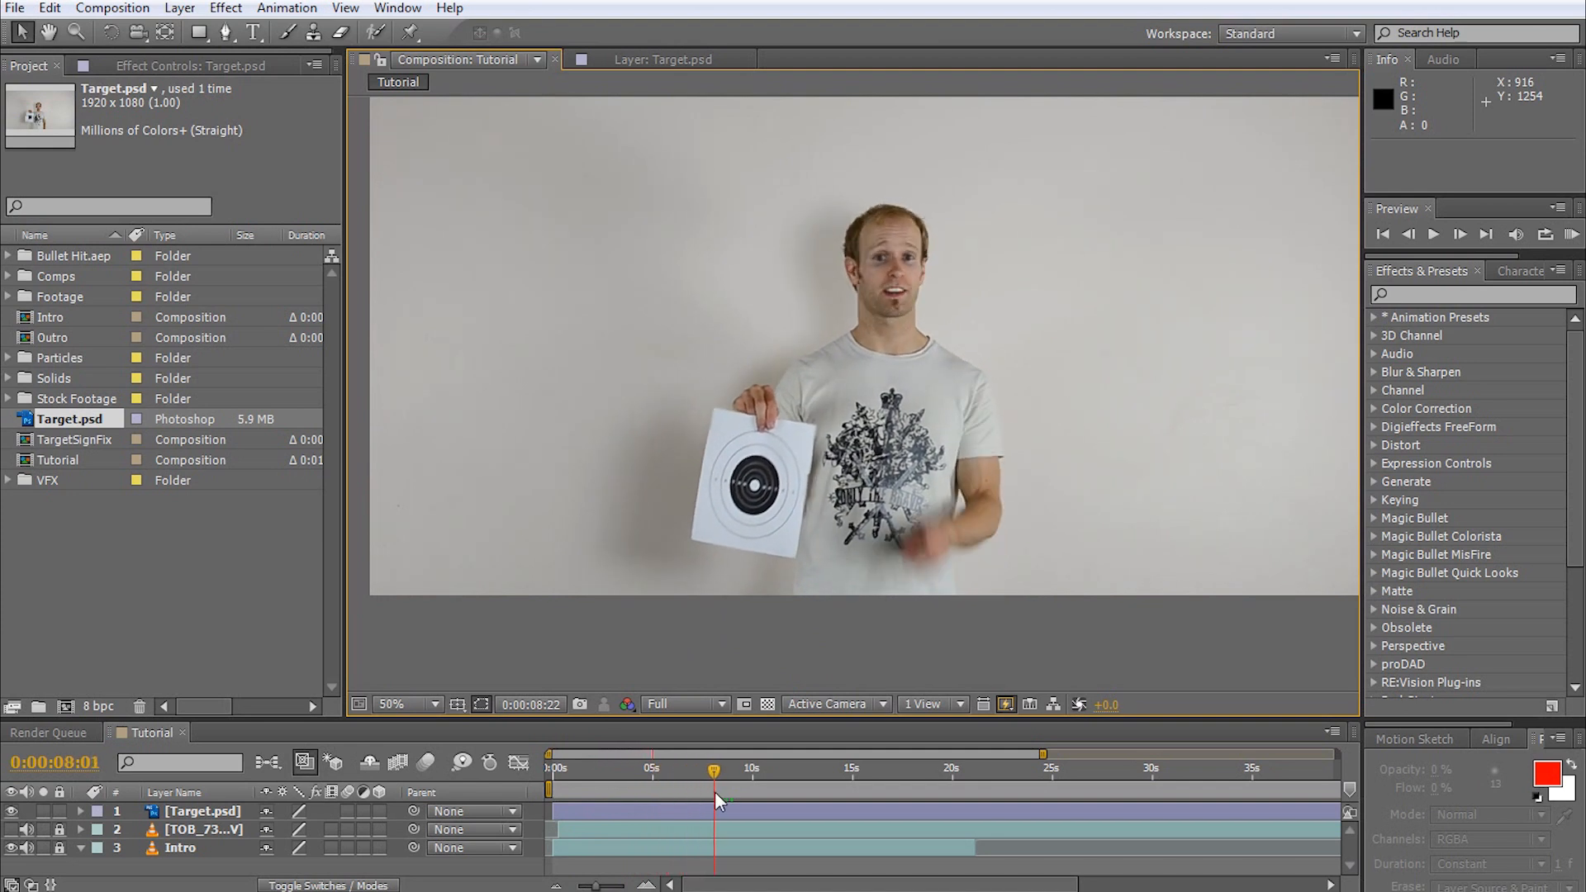
Step: Apply Curves and Fast Blur from Effects & Presets to the hole patch layers
drag(714, 768, 739, 769)
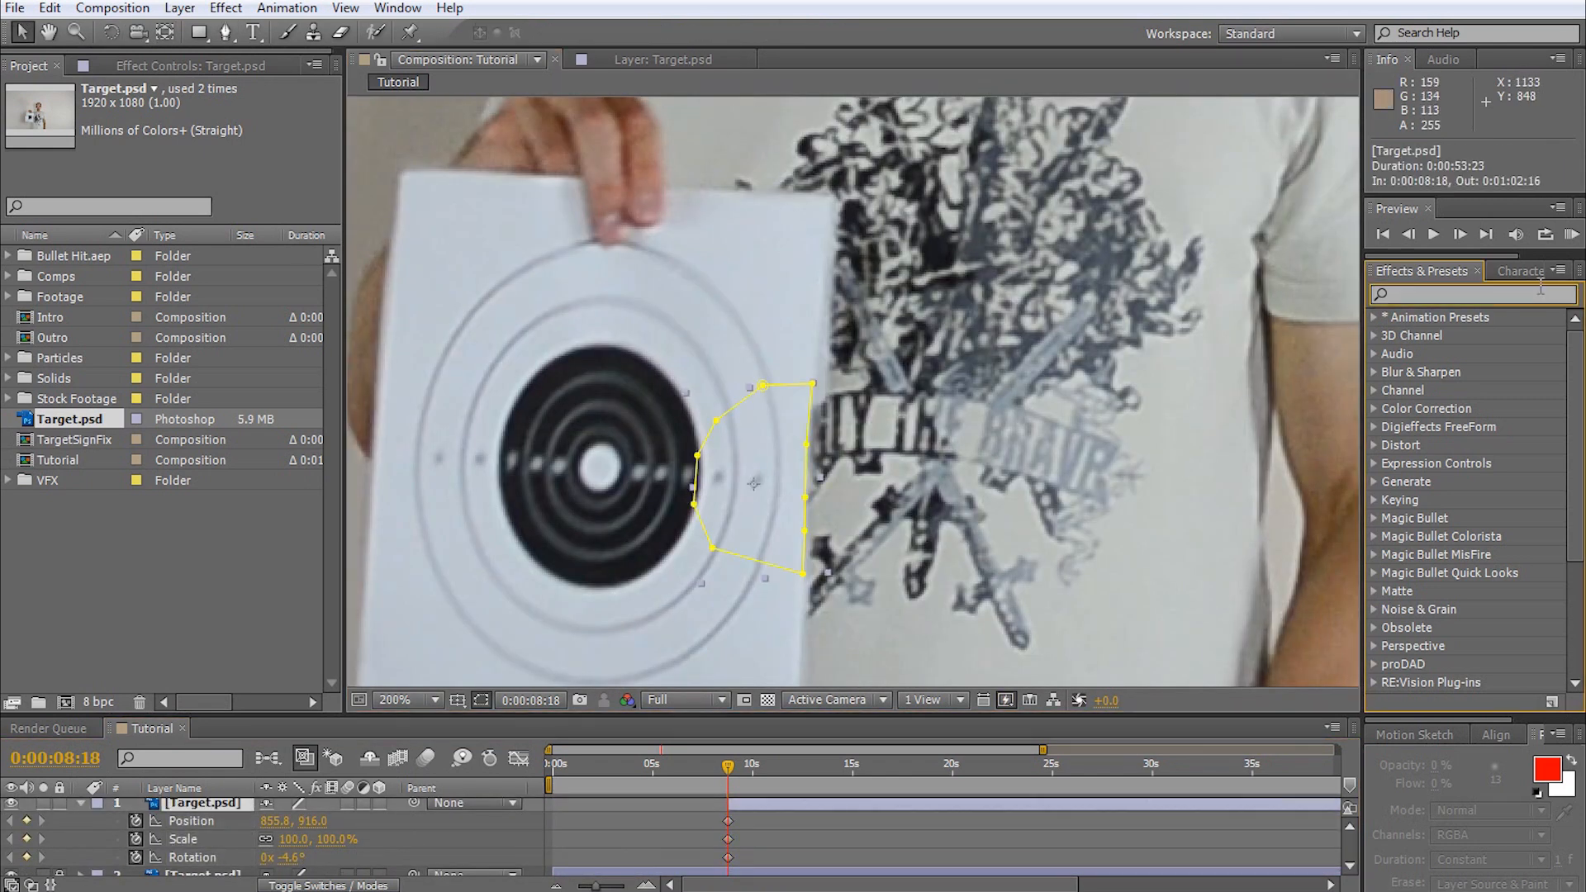
text(curves)
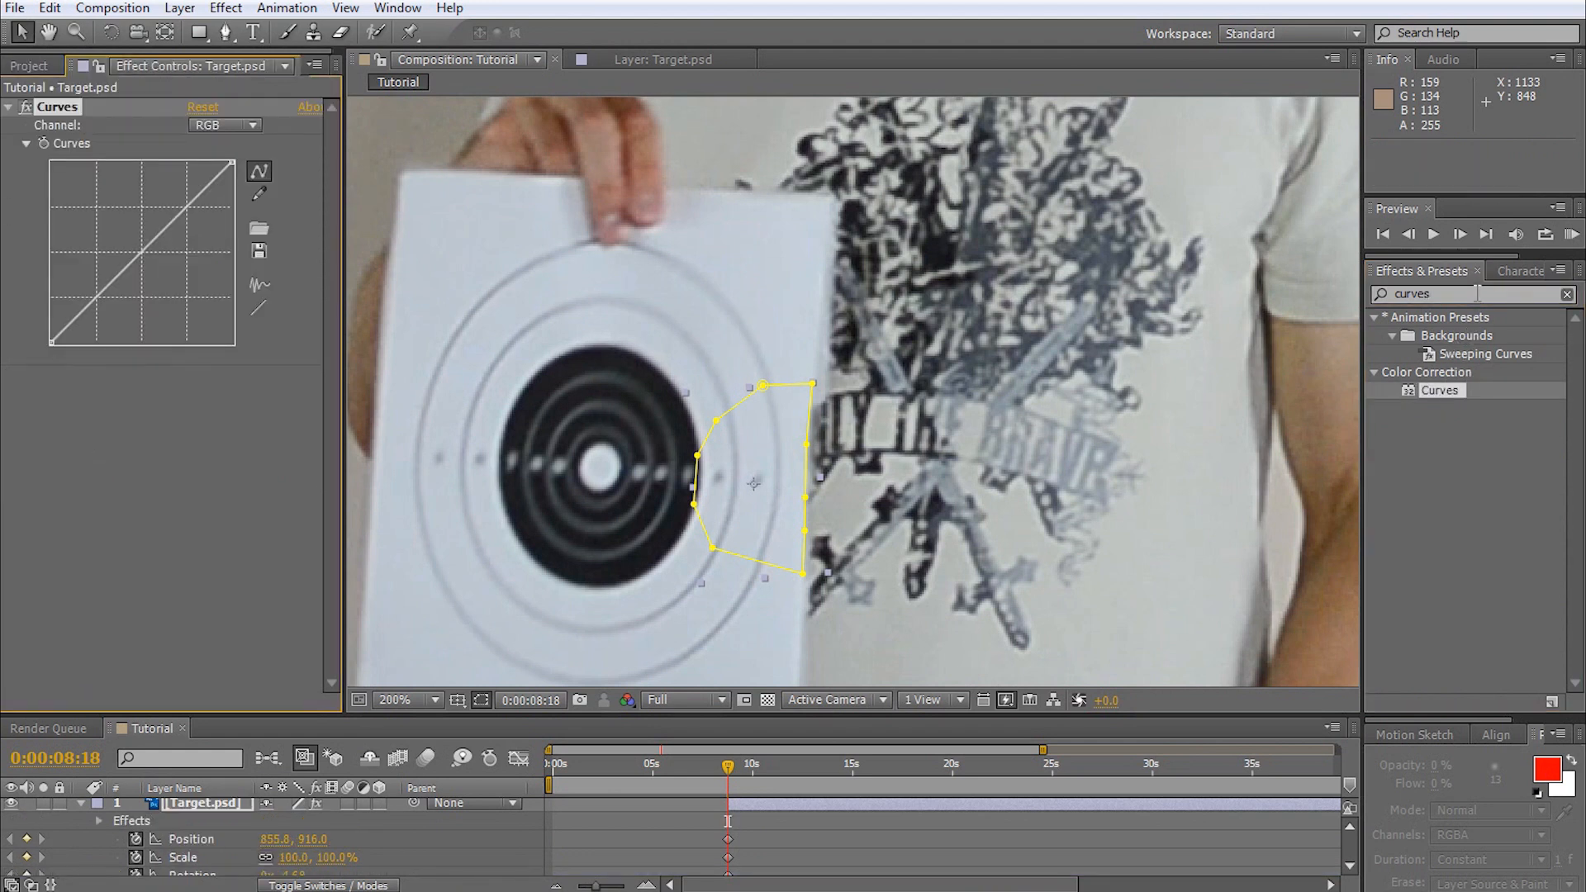
text(fast b)
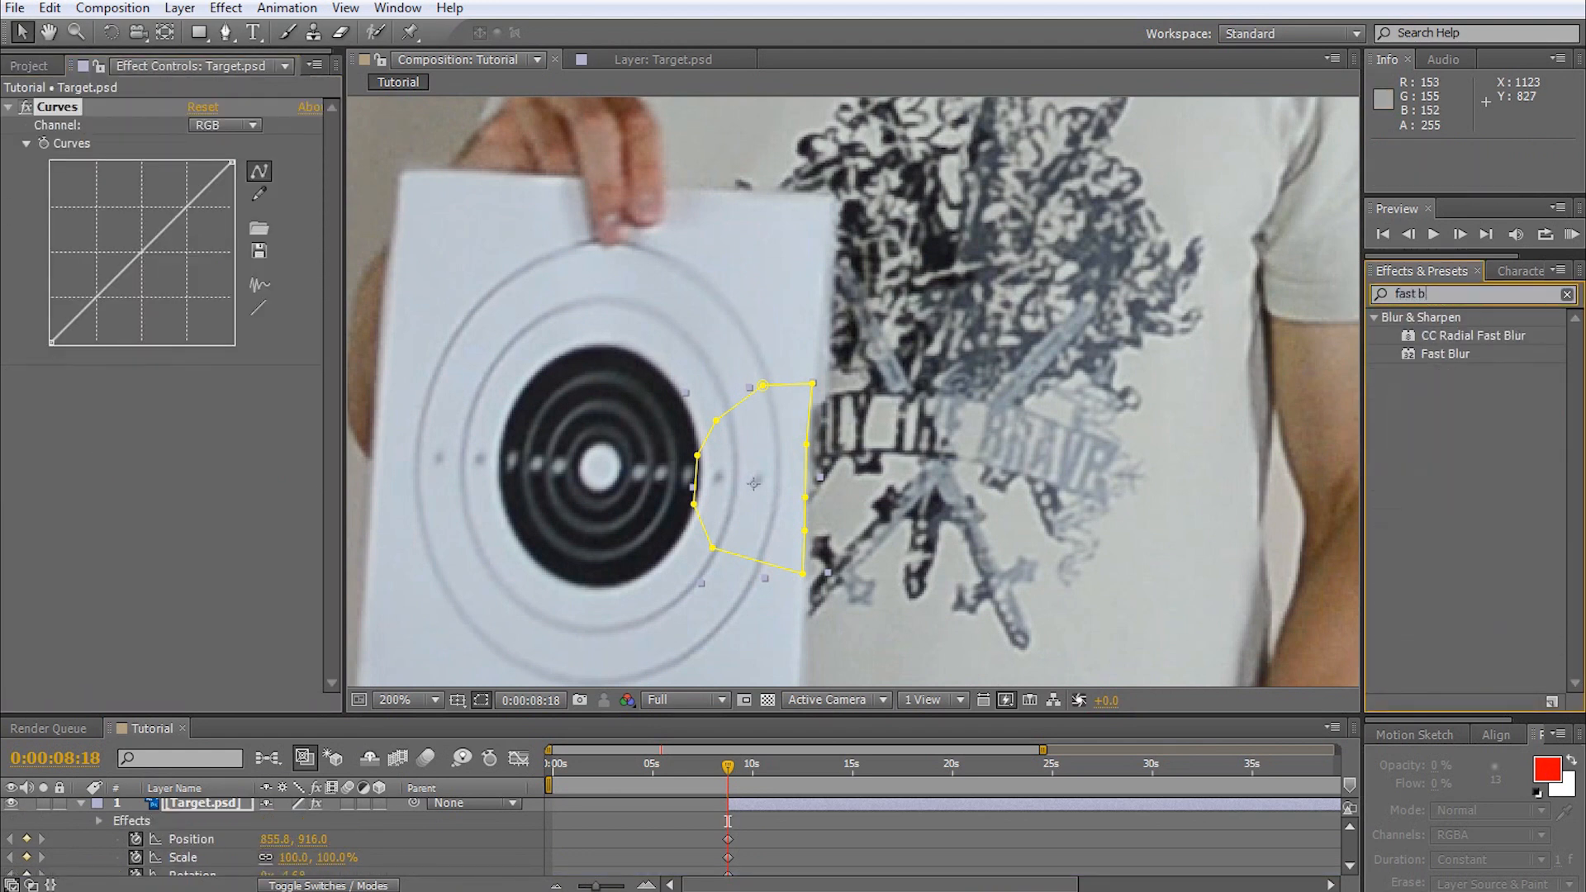
double_click(1447, 354)
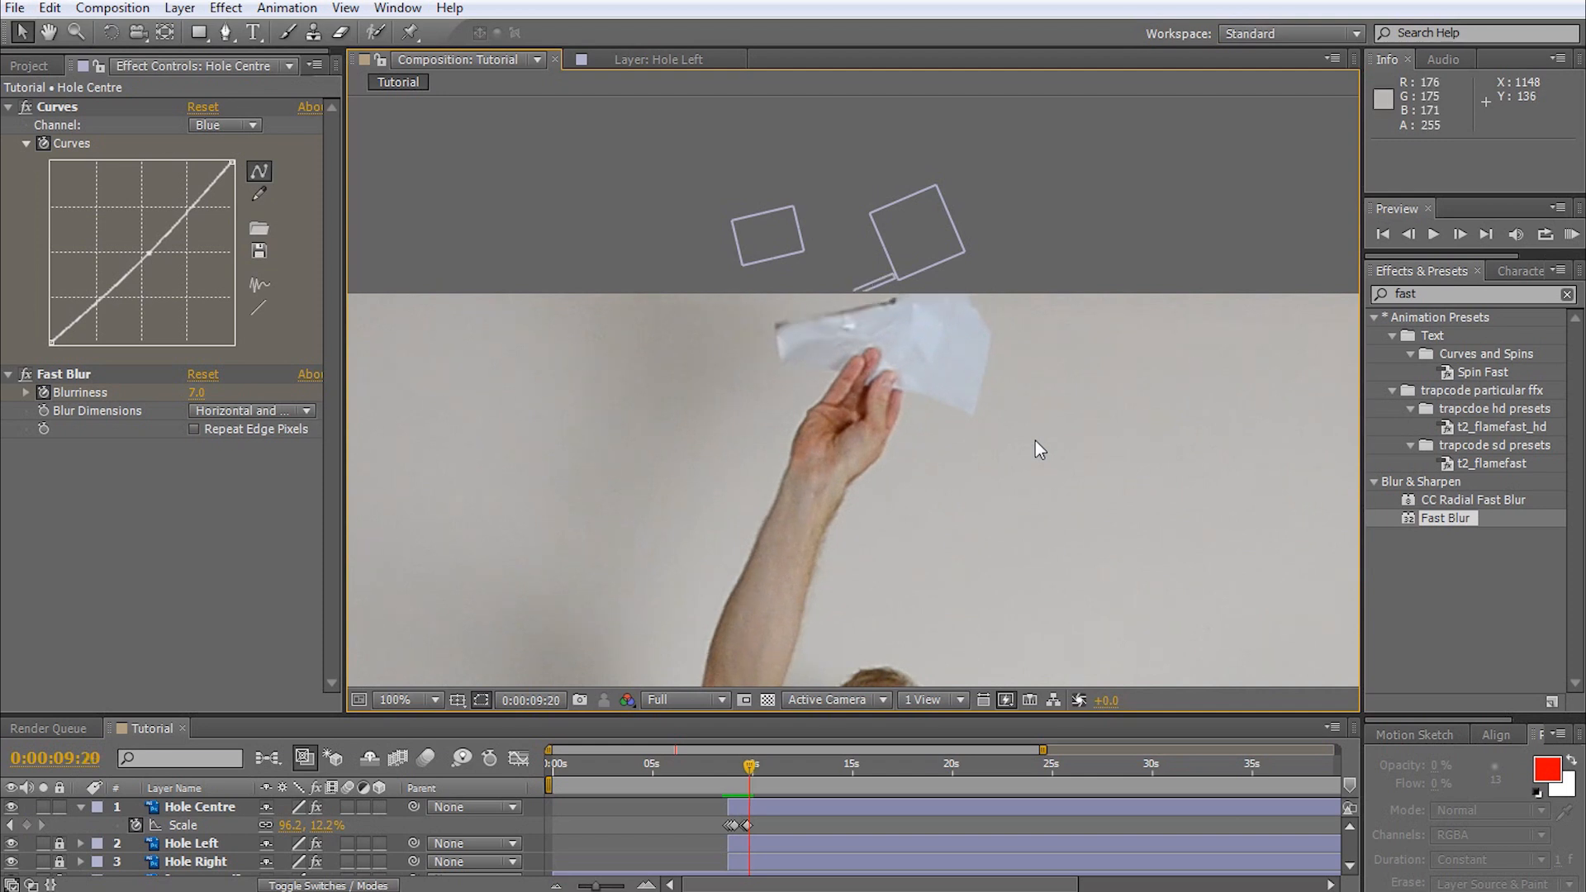
Step: Save the current frame as BackSign.psd, import it and accept its alpha interpretation
click(112, 9)
text(BackSl)
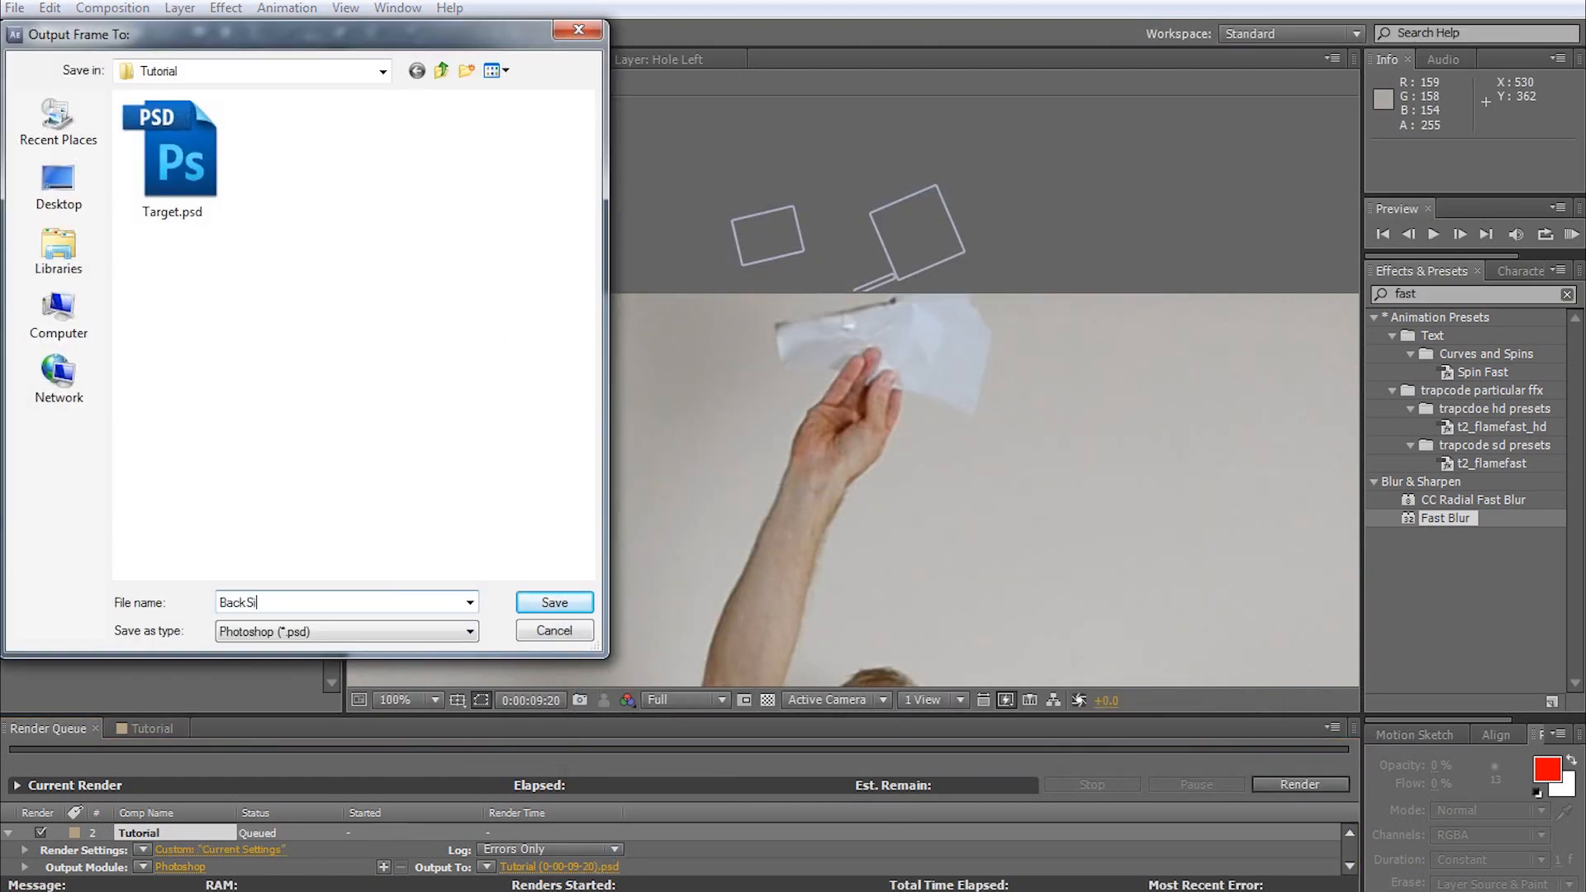
click(554, 601)
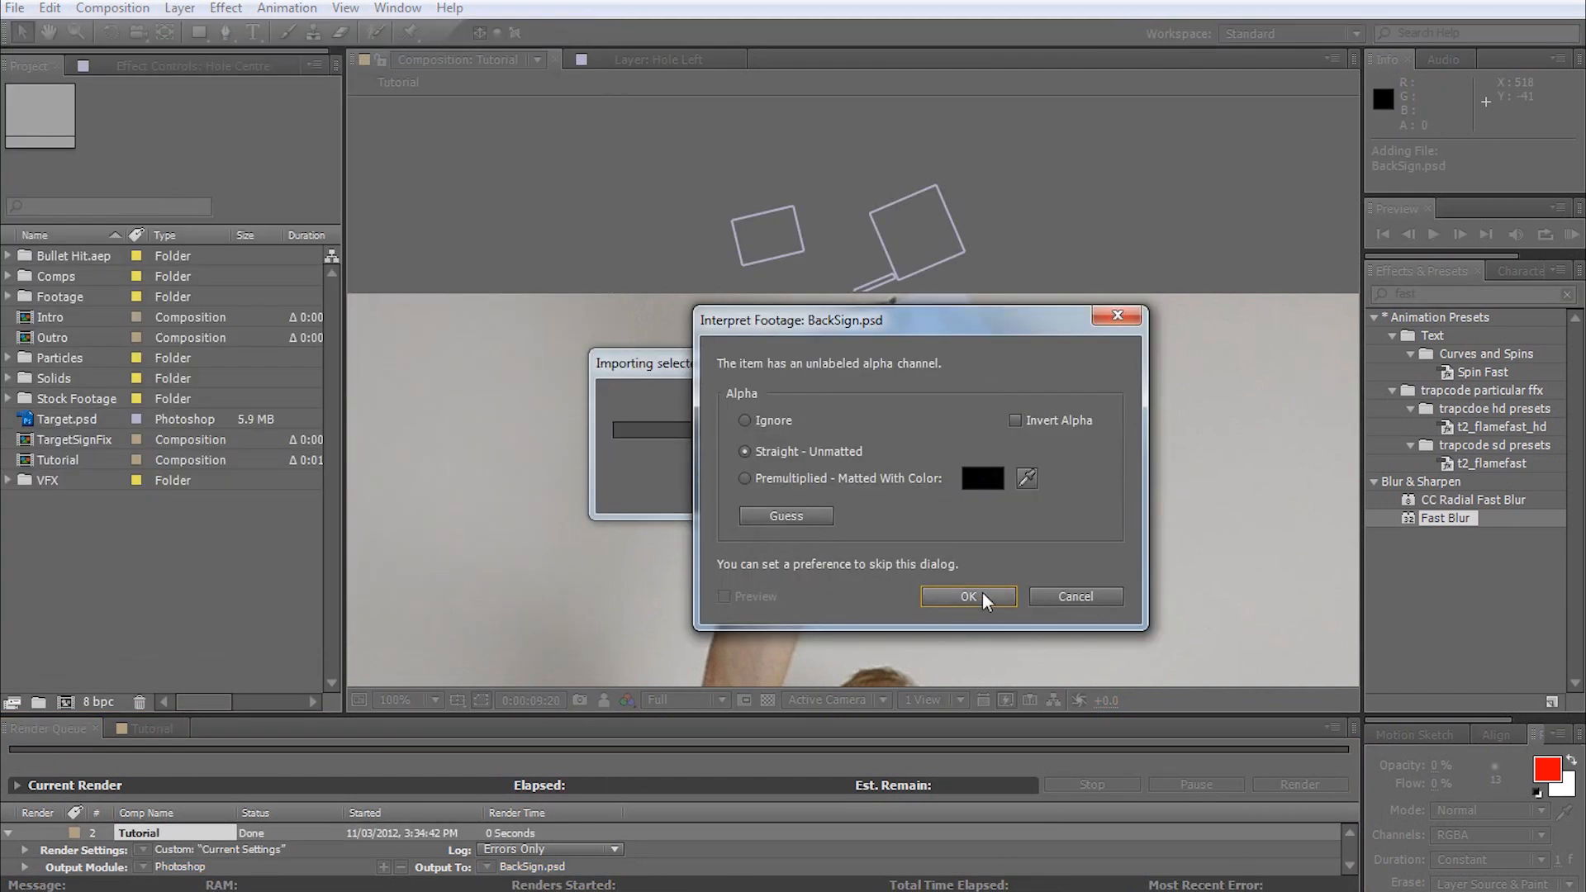
click(966, 596)
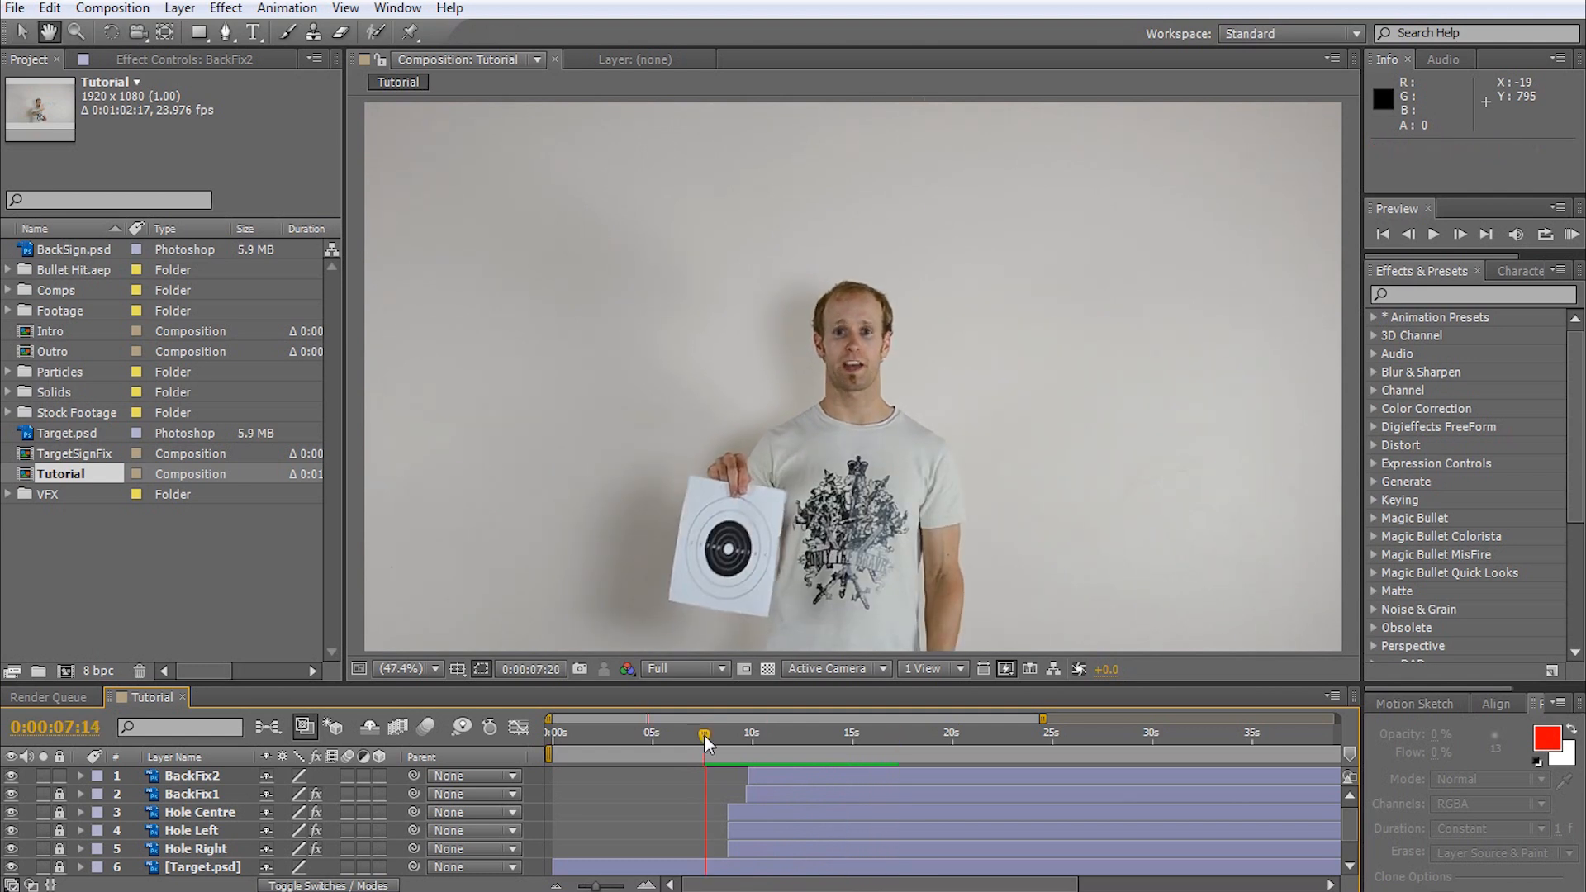
Step: Play a RAM preview to check the BackFix patches over the shot
click(1432, 233)
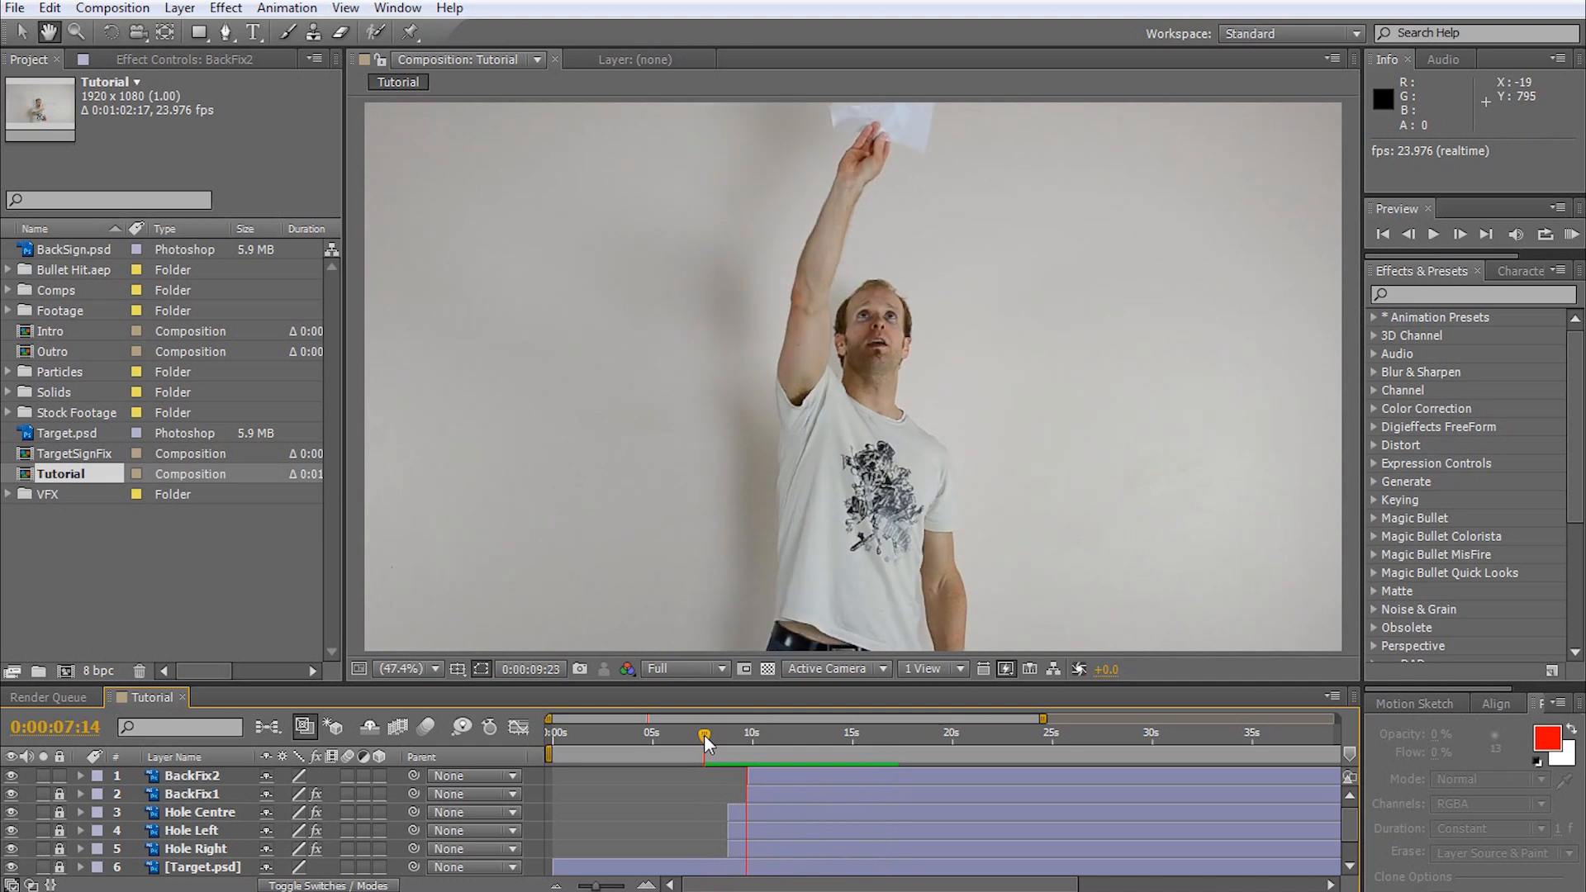